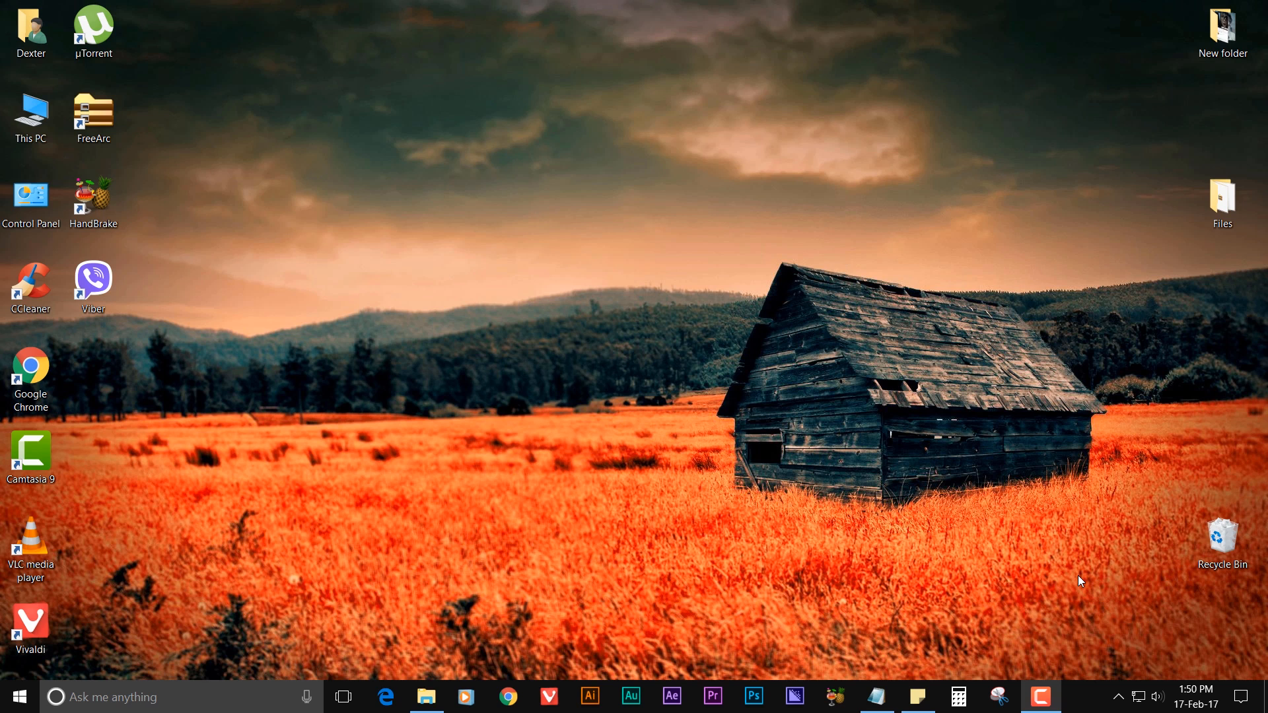
{"action": "mouse_move", "coordinate": [1178, 20]}
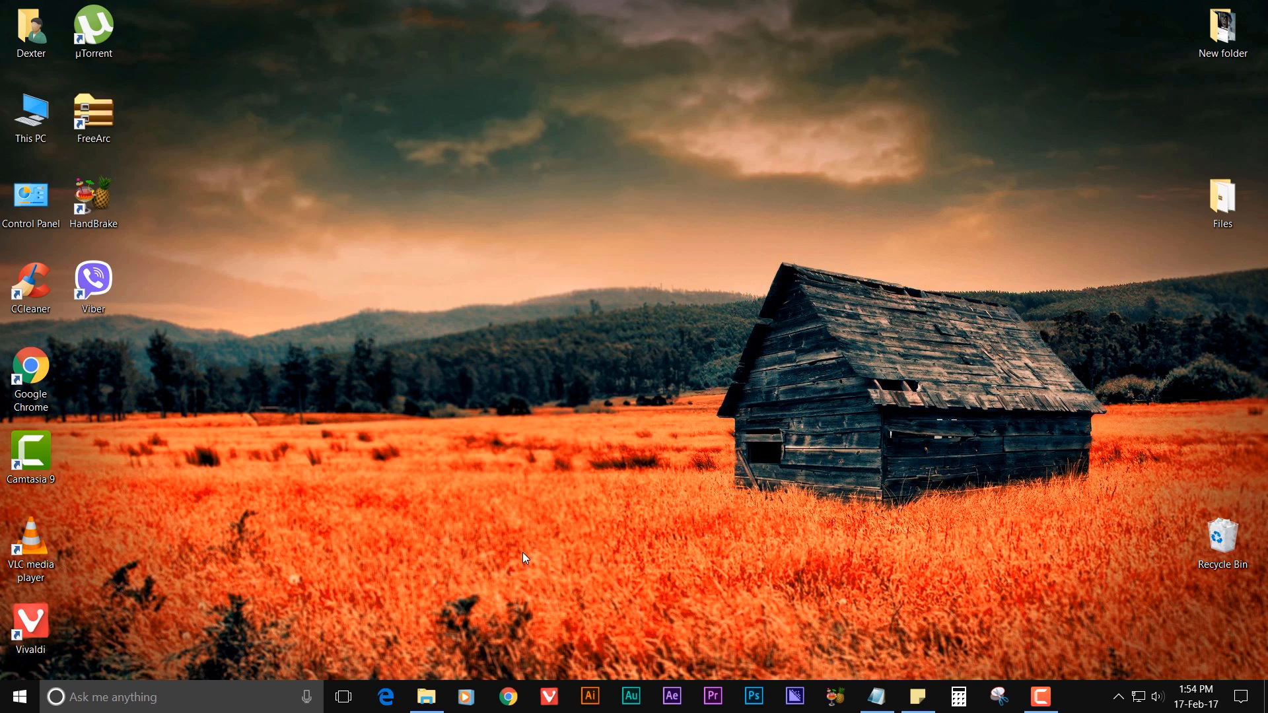
Open F:\Video and check Video.avi's 94.9 GB size in its Properties.
{"action": "left_click", "coordinate": [425, 696]}
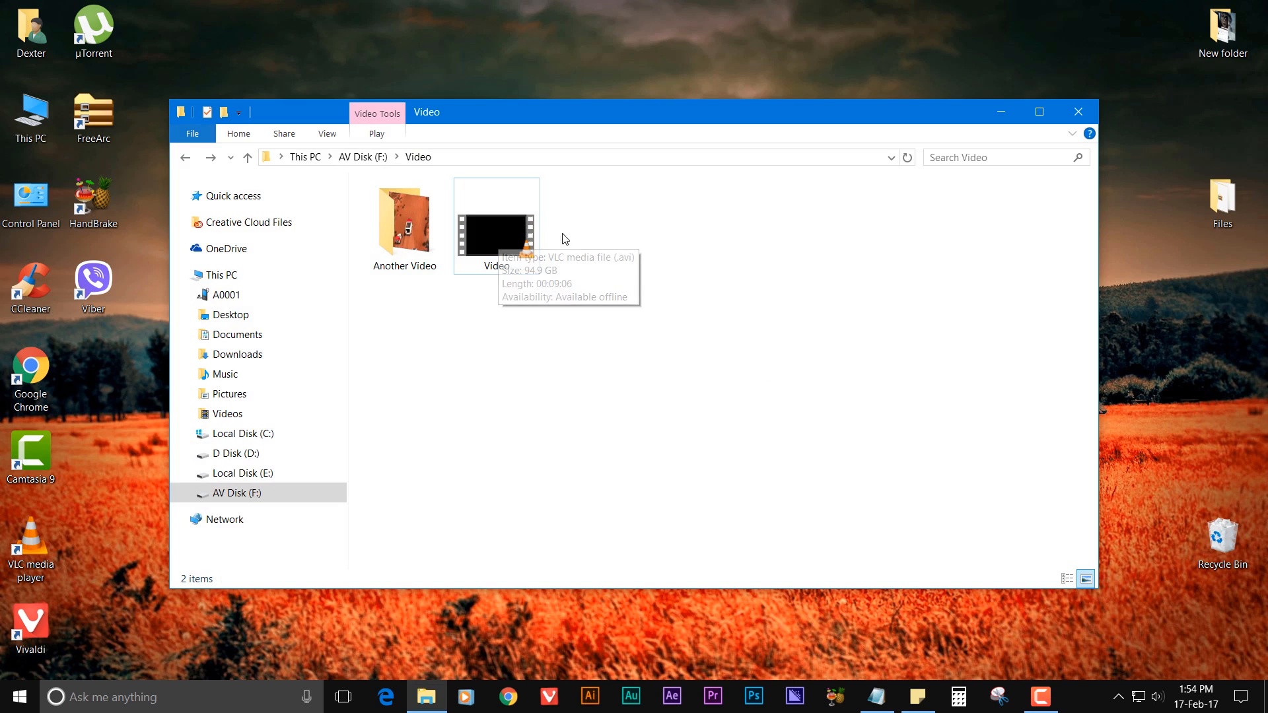
{"action": "mouse_move", "coordinate": [496, 234]}
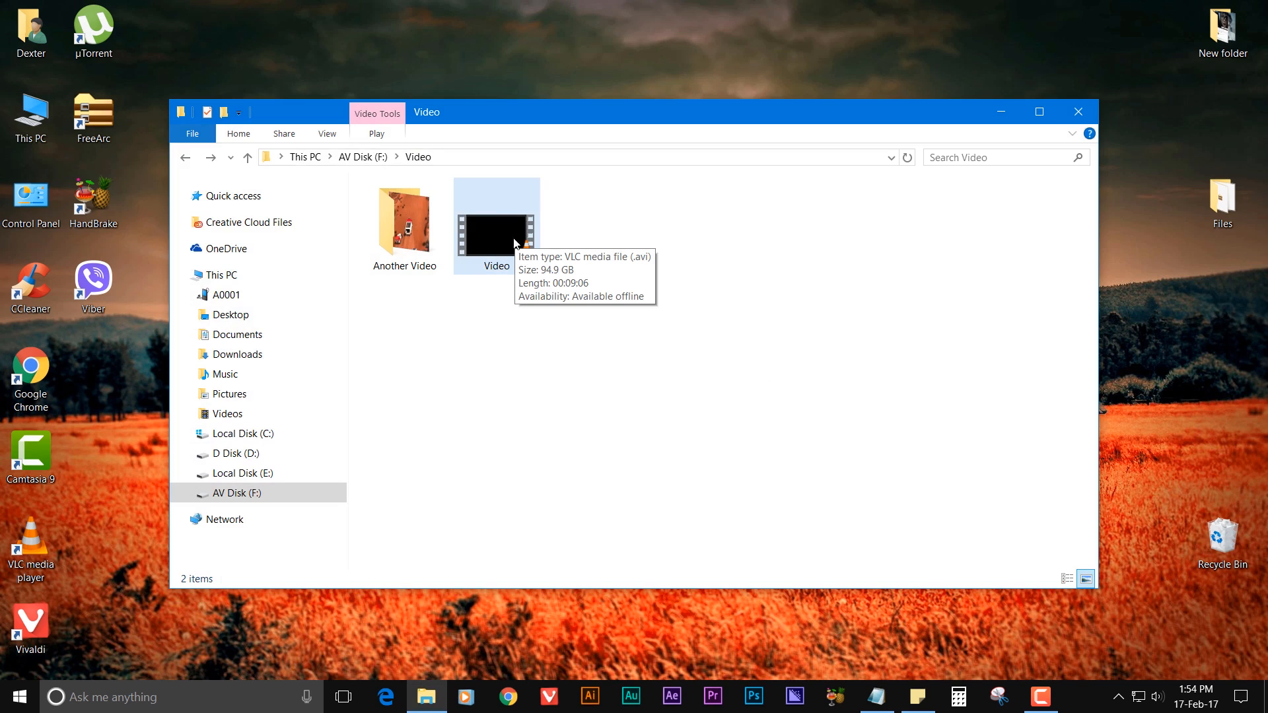
{"action": "left_click", "coordinate": [496, 218]}
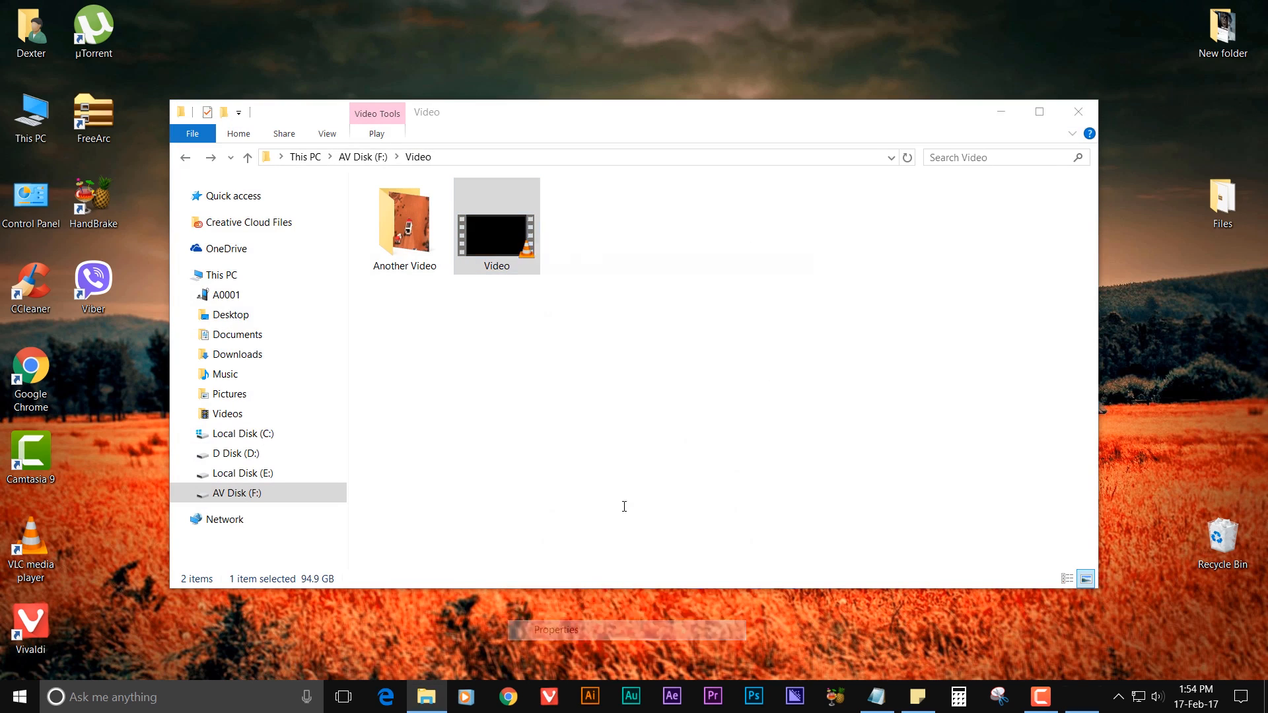
{"action": "left_click", "coordinate": [555, 630]}
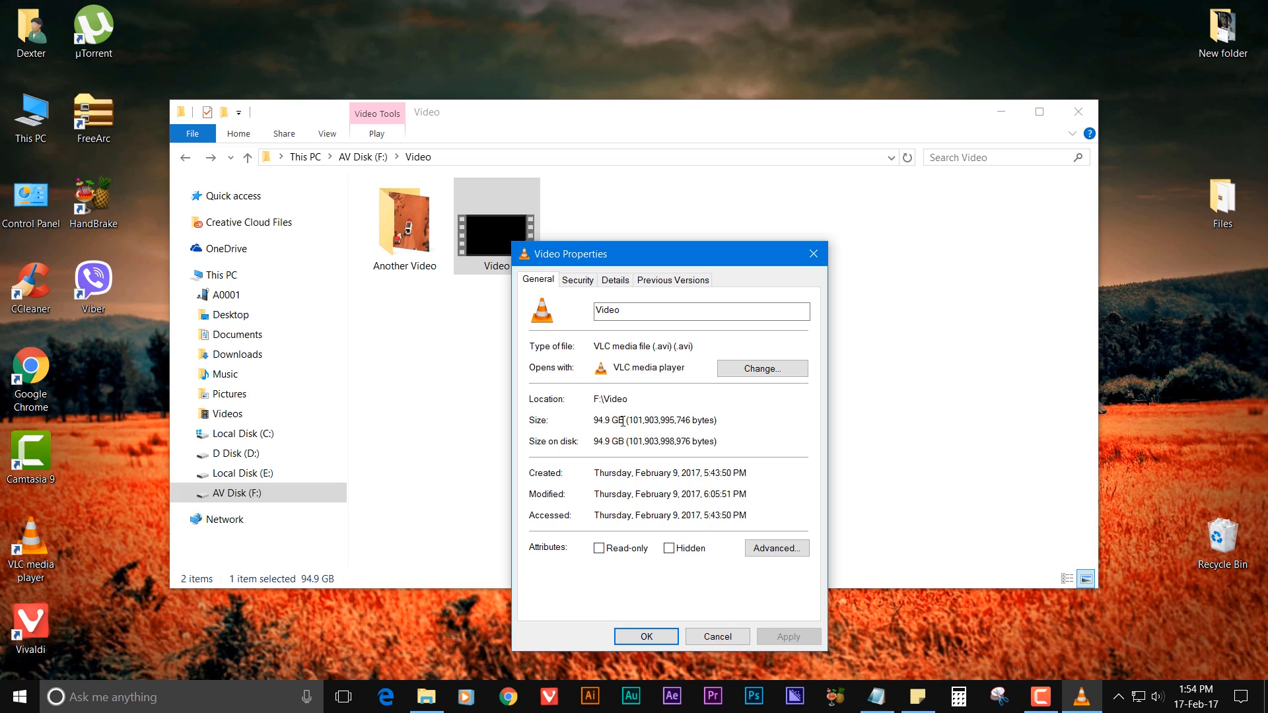
{"action": "mouse_move", "coordinate": [813, 253]}
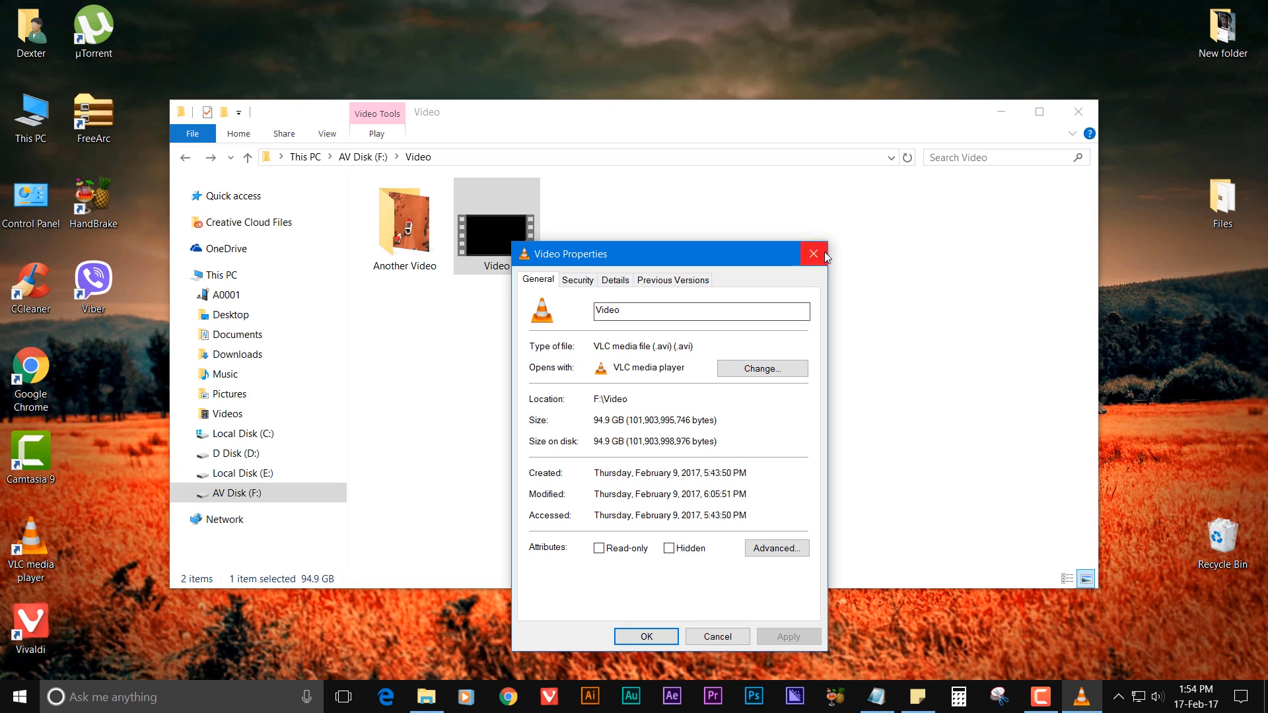
{"action": "left_click", "coordinate": [812, 253]}
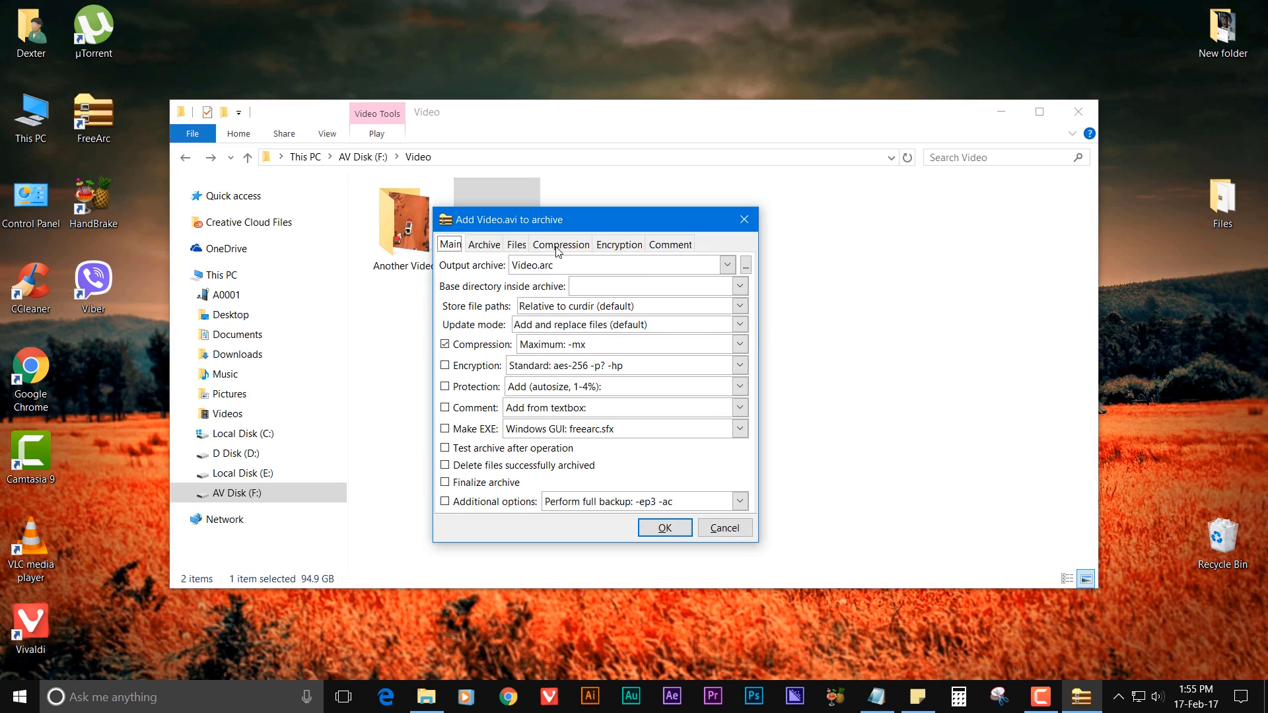
Confirm Maximum compression and start packing Video.avi into Video.arc.
{"action": "left_click", "coordinate": [559, 245]}
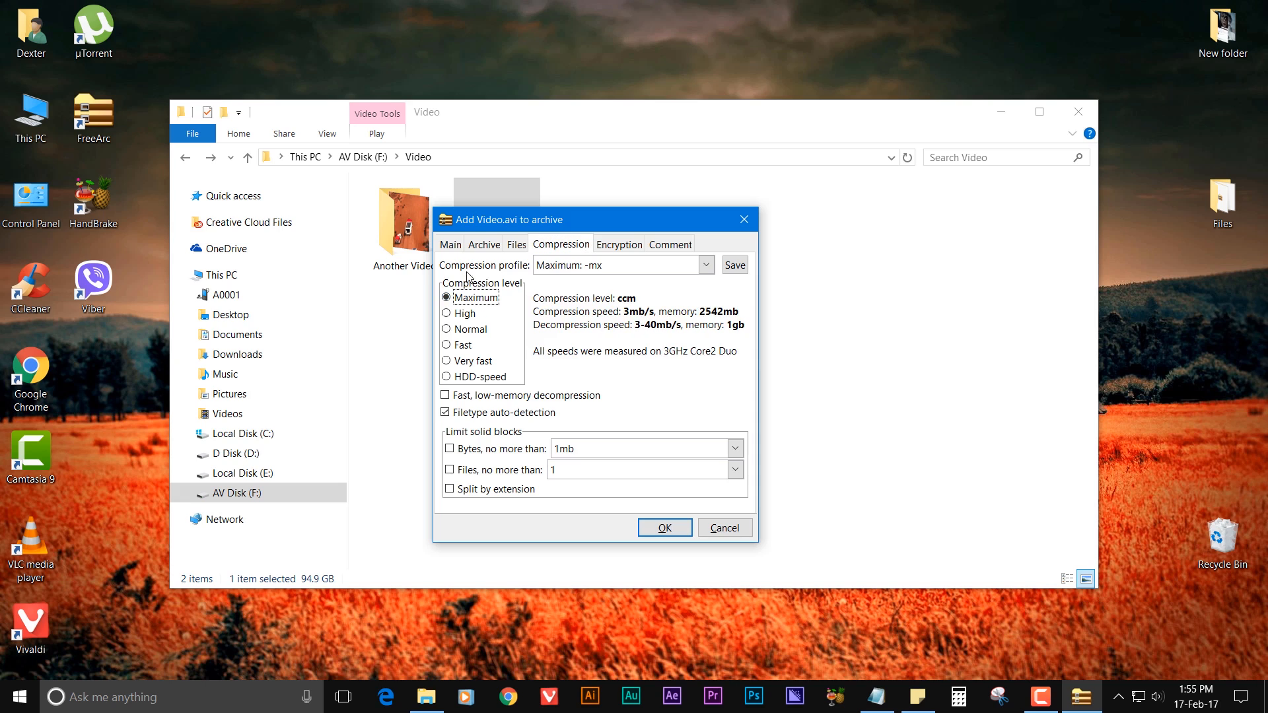
{"action": "left_click", "coordinate": [449, 245]}
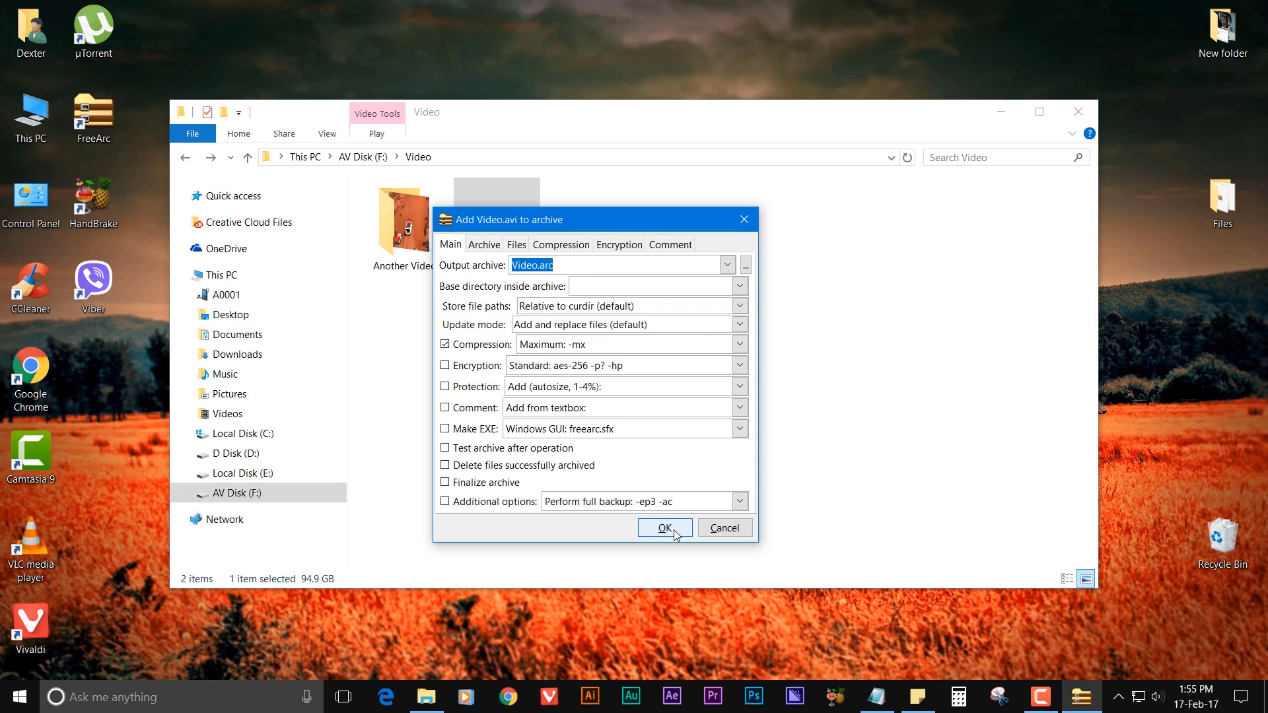
{"action": "left_click", "coordinate": [664, 527]}
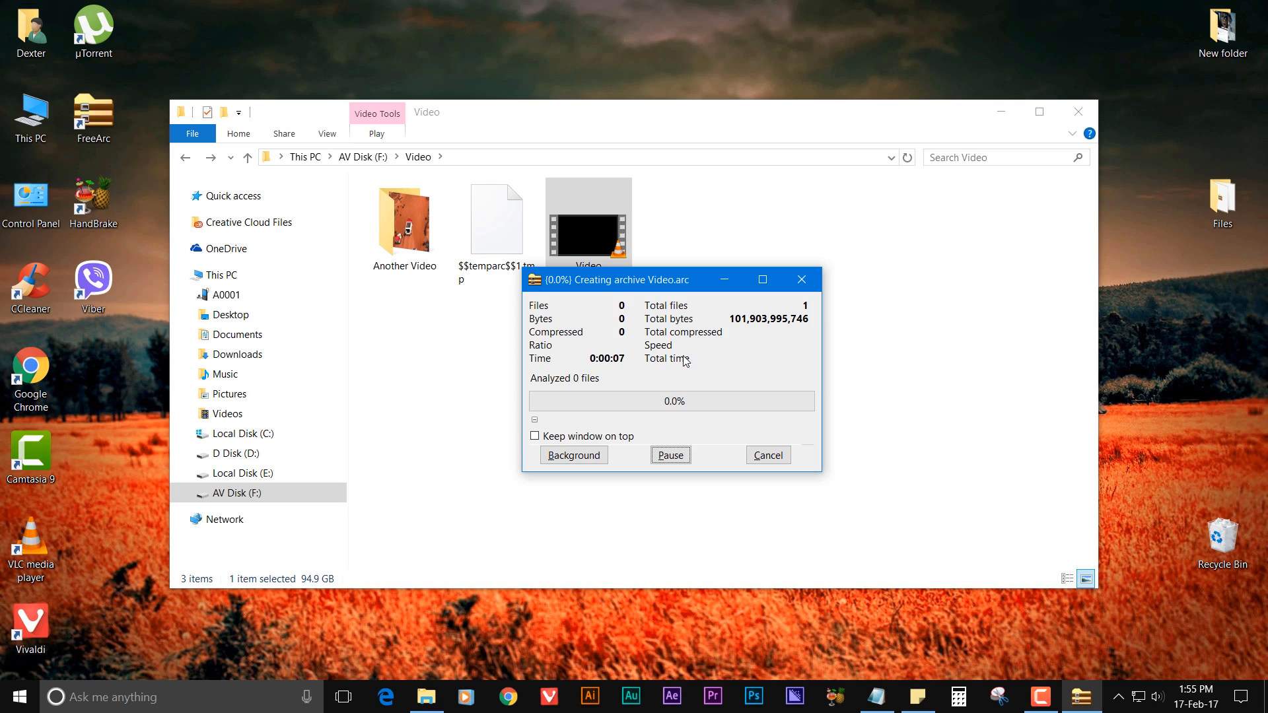
{"action": "mouse_move", "coordinate": [582, 240]}
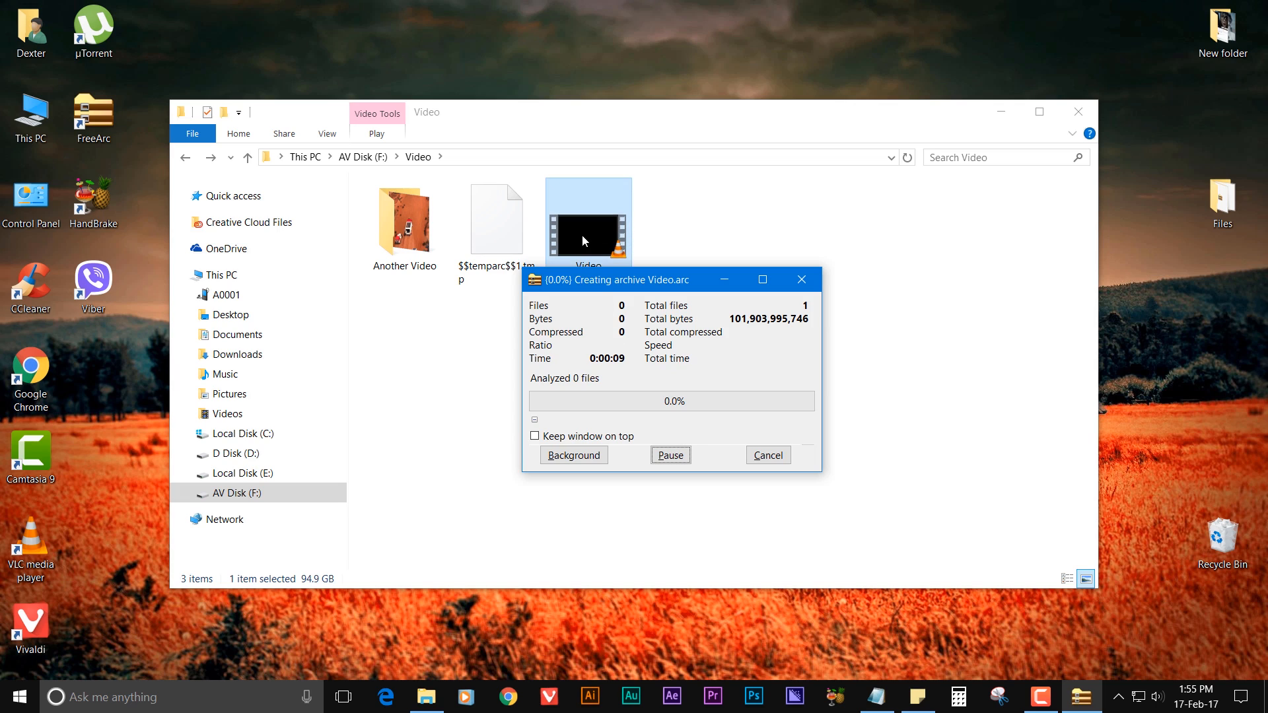
{"action": "mouse_move", "coordinate": [761, 385]}
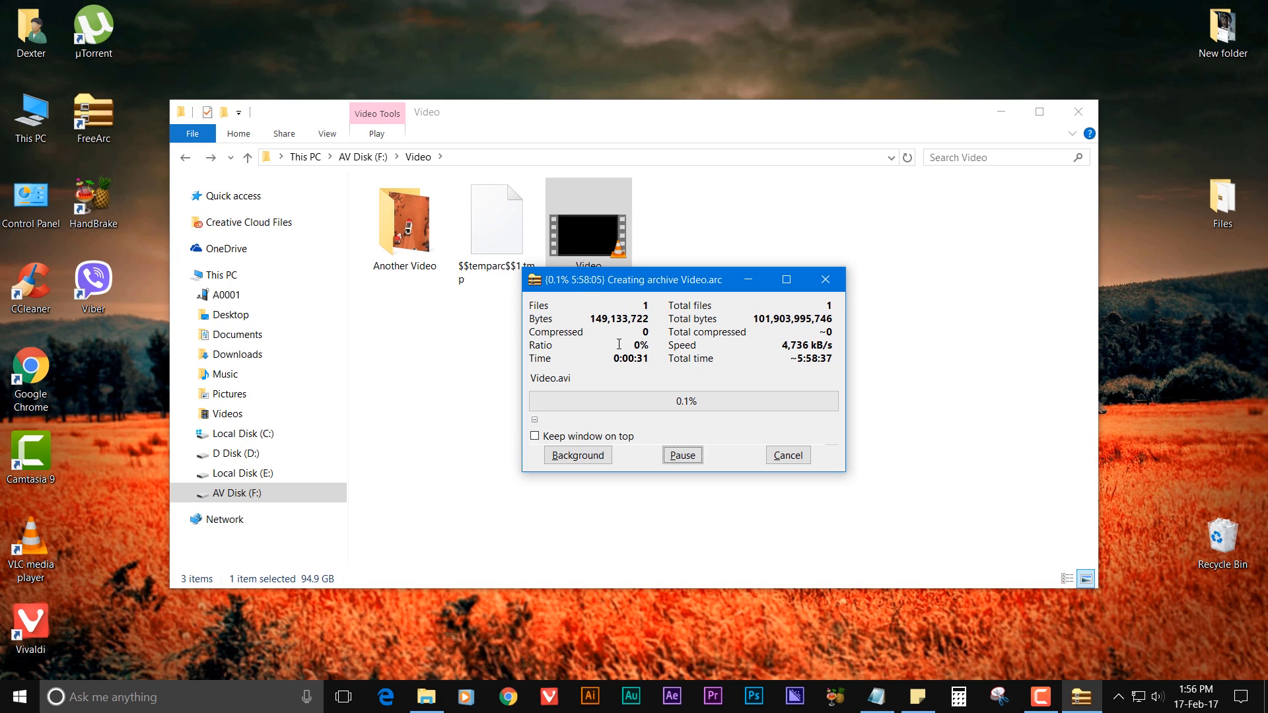
End the Video.arc creation run from the progress window.
{"action": "left_click", "coordinate": [786, 455]}
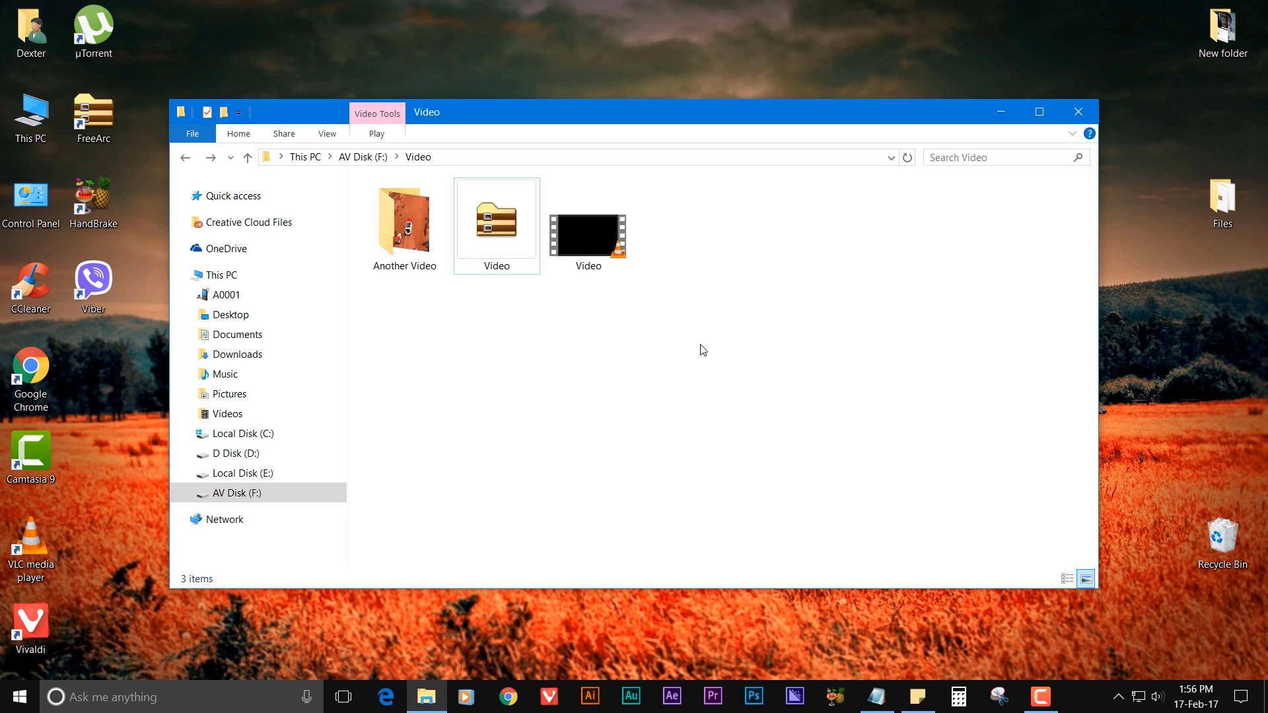
{"action": "left_click", "coordinate": [496, 224]}
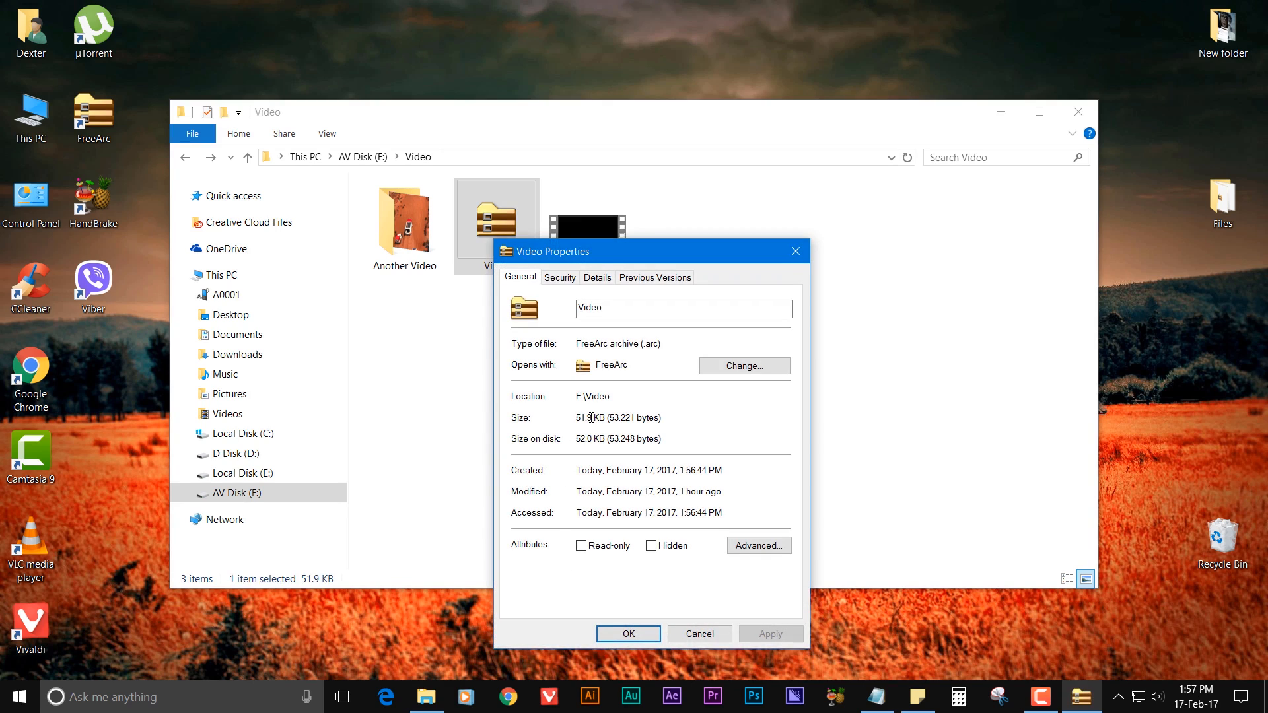
{"action": "mouse_move", "coordinate": [684, 260]}
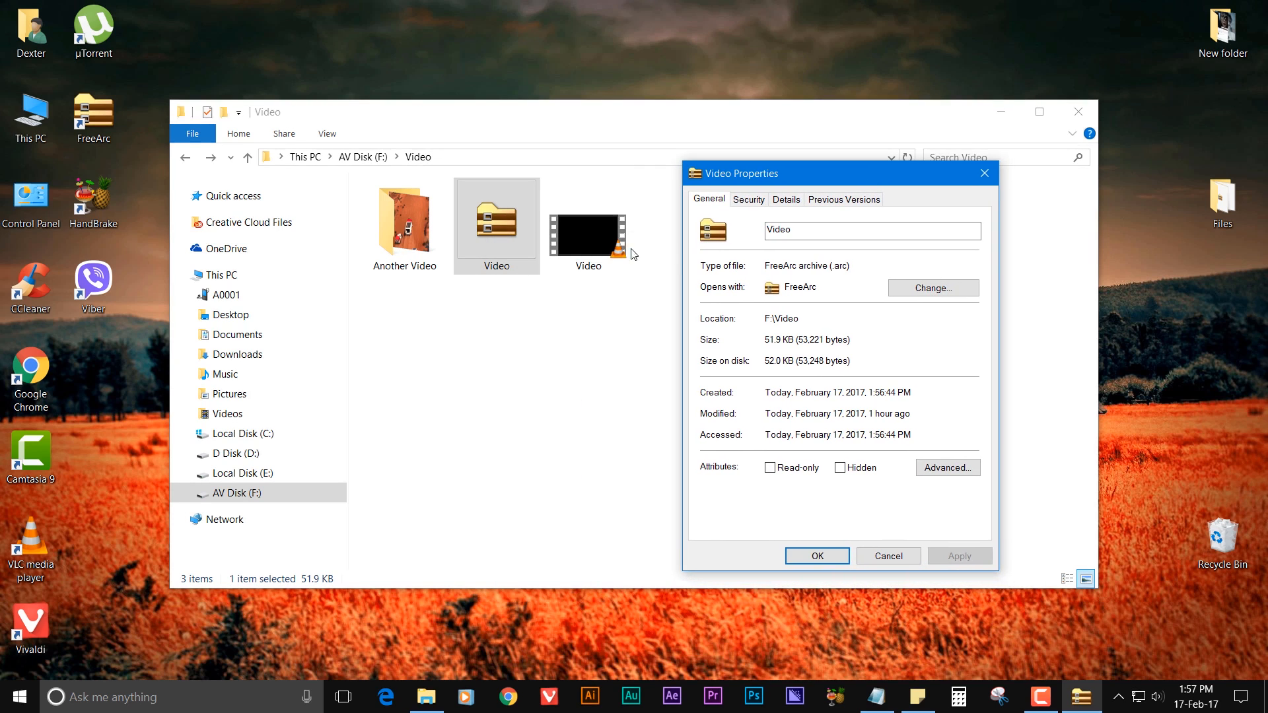
{"action": "mouse_move", "coordinate": [822, 323]}
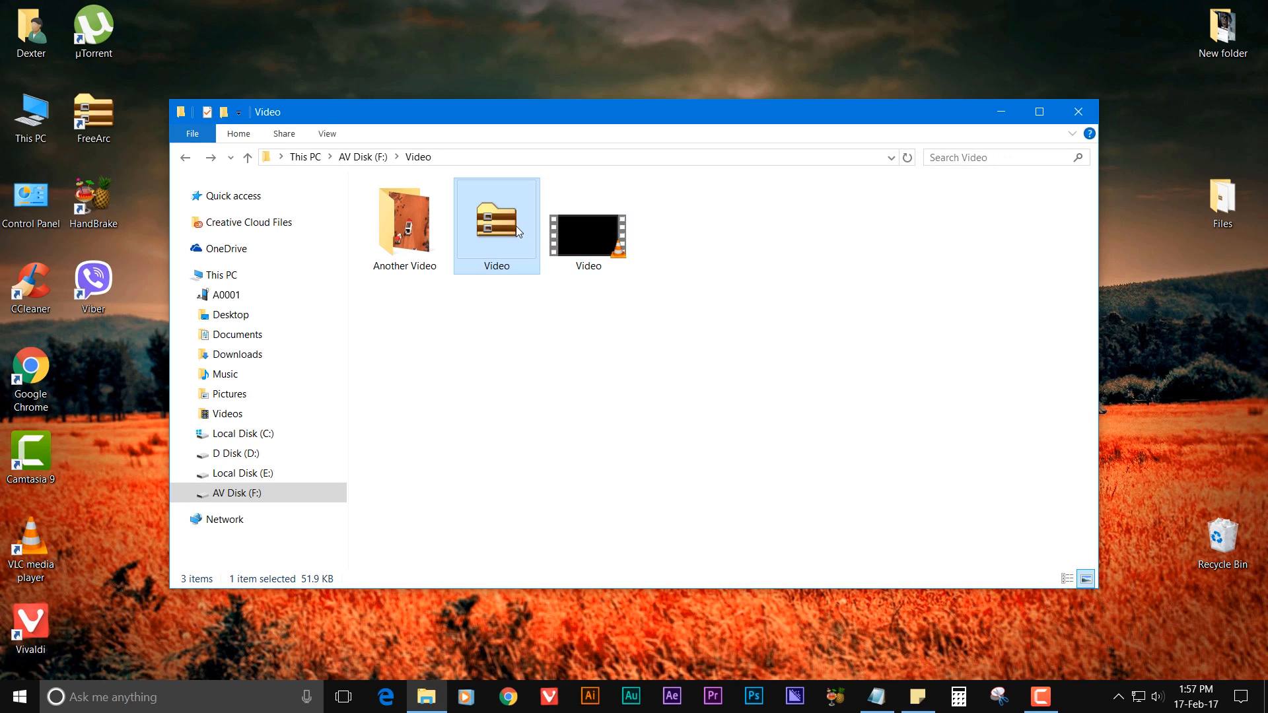
{"action": "double_click", "coordinate": [496, 220]}
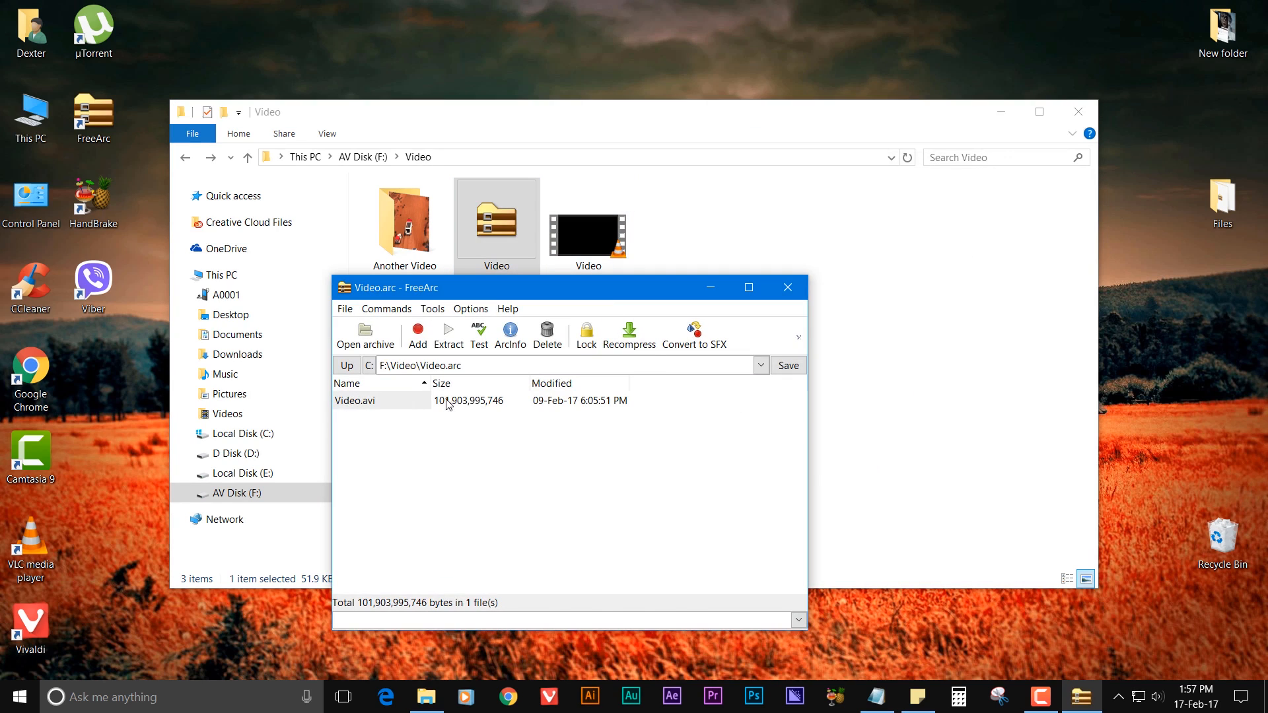
{"action": "left_click", "coordinate": [356, 400]}
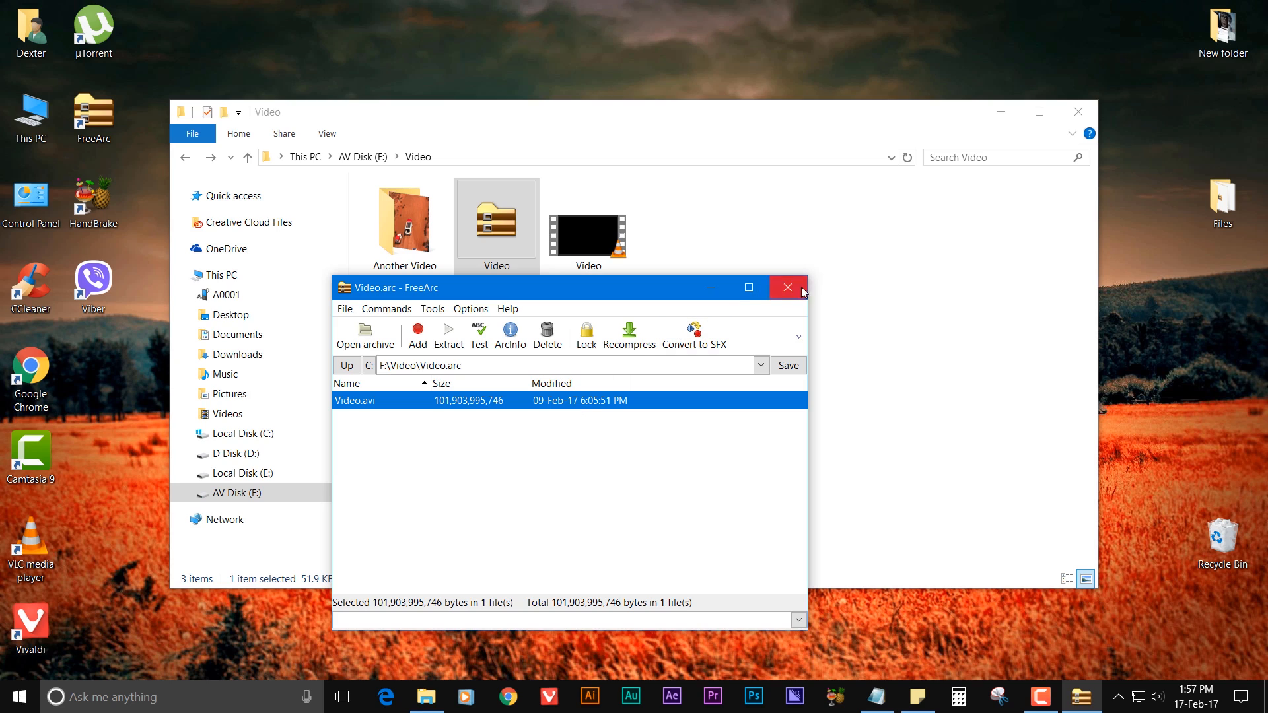
{"action": "left_click", "coordinate": [785, 287]}
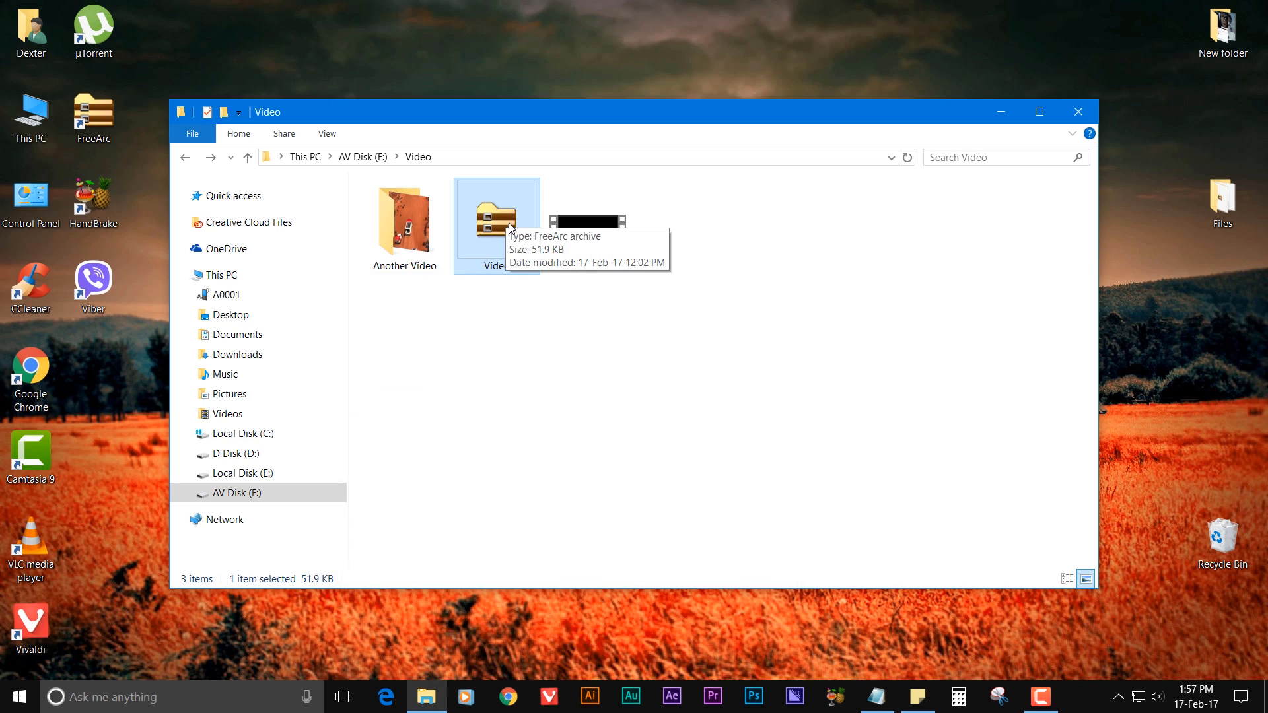
{"action": "mouse_move", "coordinate": [488, 256]}
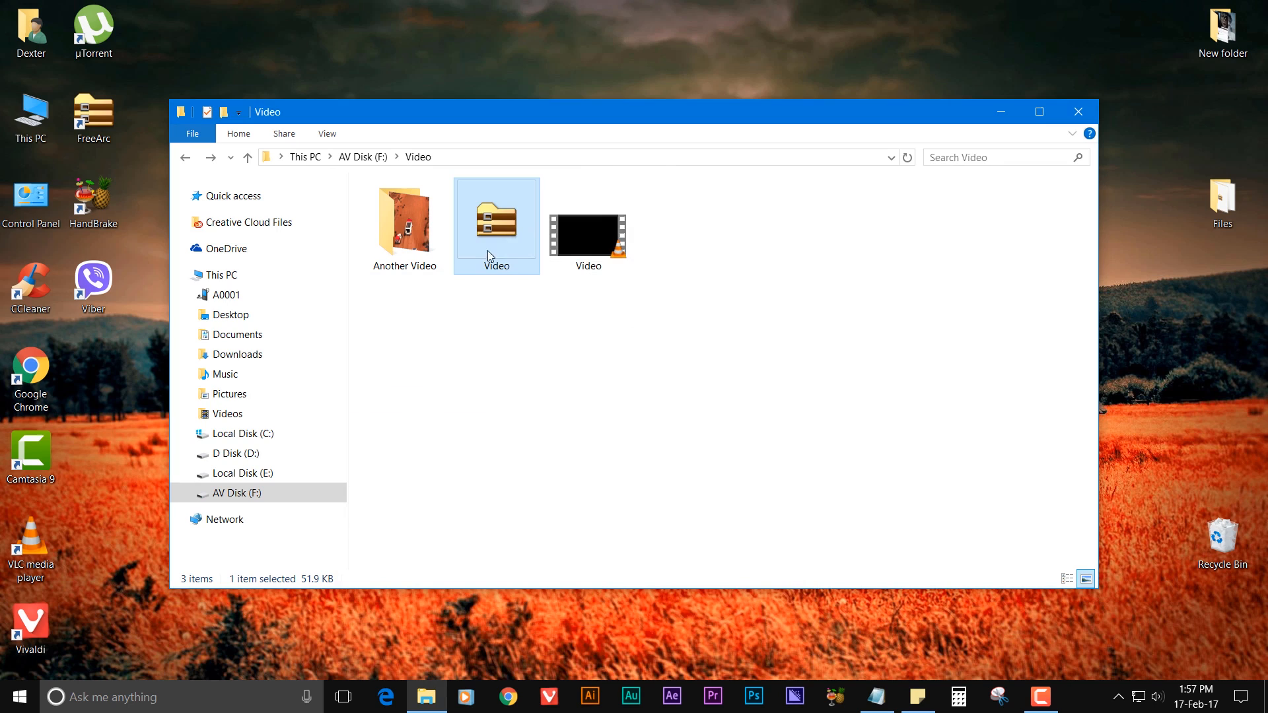
{"action": "mouse_move", "coordinate": [718, 303]}
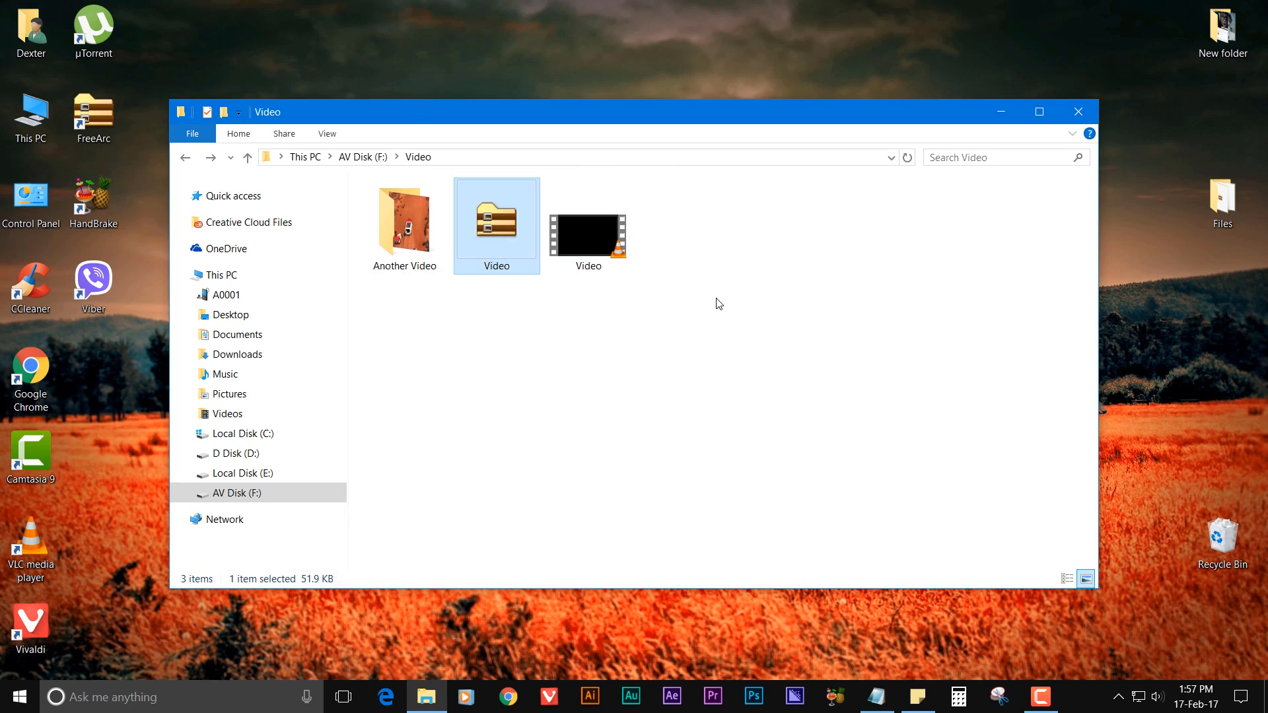
{"action": "left_click", "coordinate": [687, 310]}
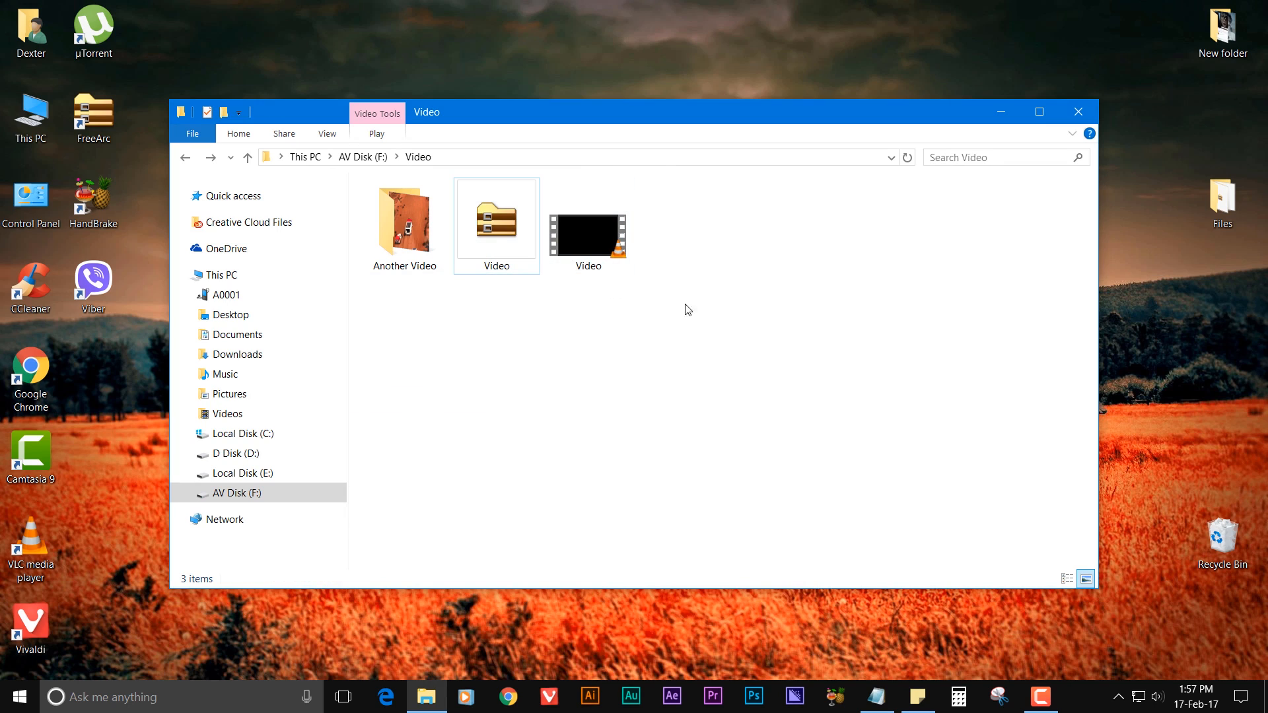
{"action": "mouse_move", "coordinate": [642, 327]}
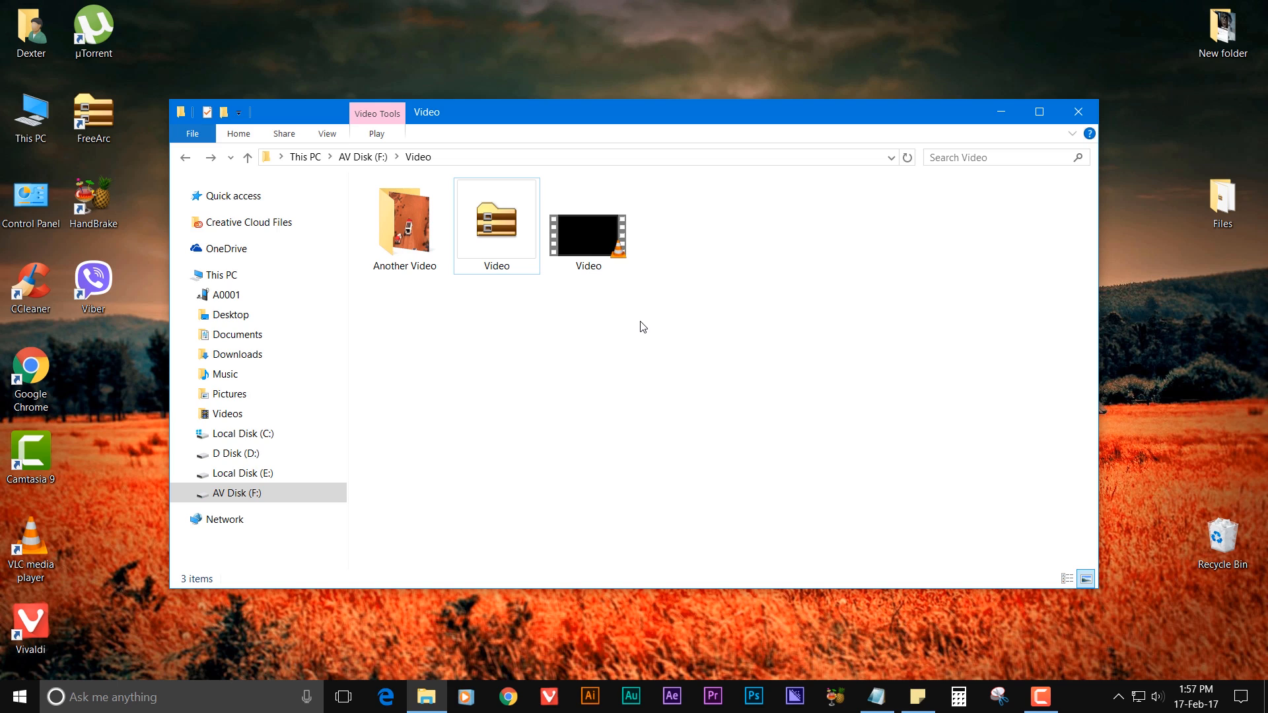
{"action": "mouse_move", "coordinate": [591, 327]}
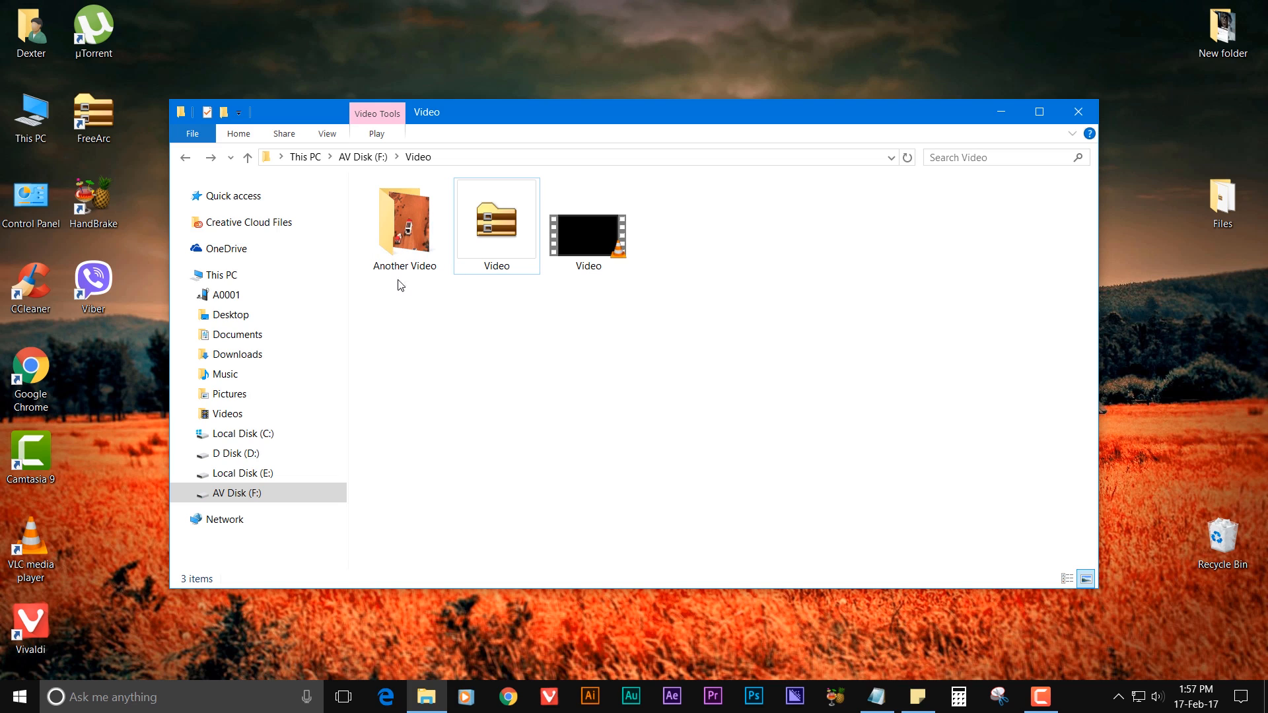
{"action": "double_click", "coordinate": [405, 218]}
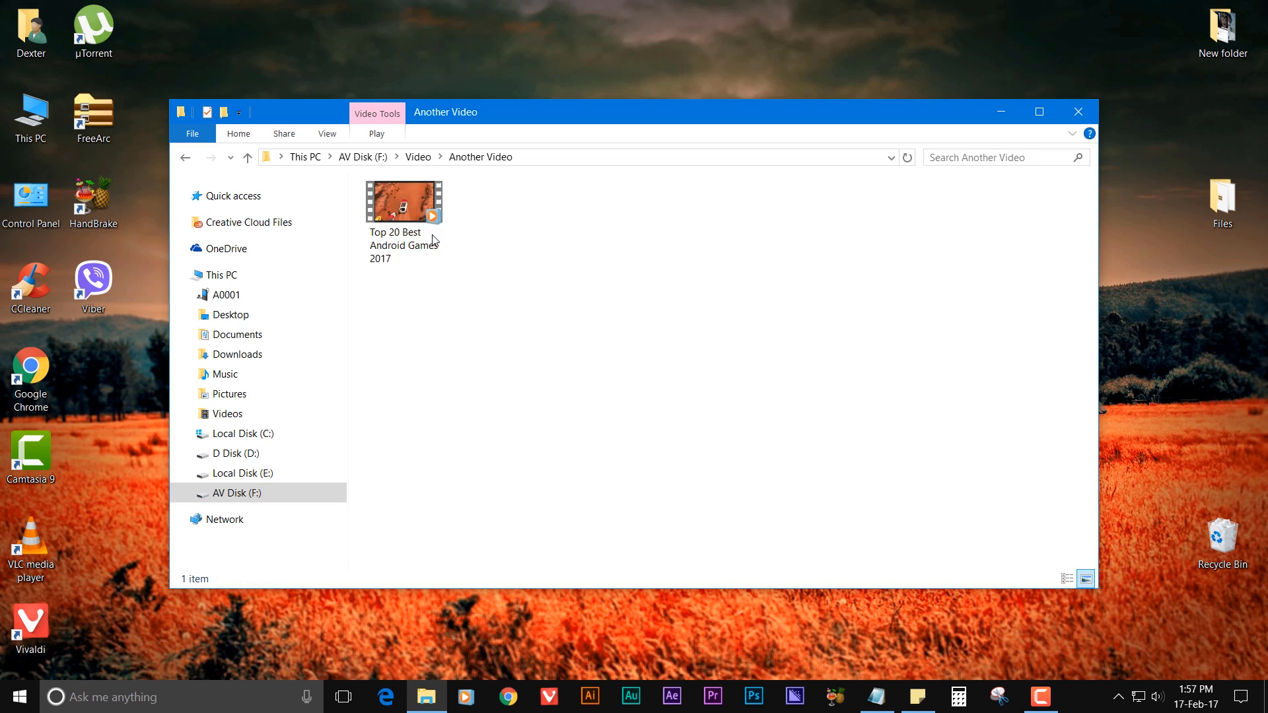
{"action": "left_click", "coordinate": [402, 202]}
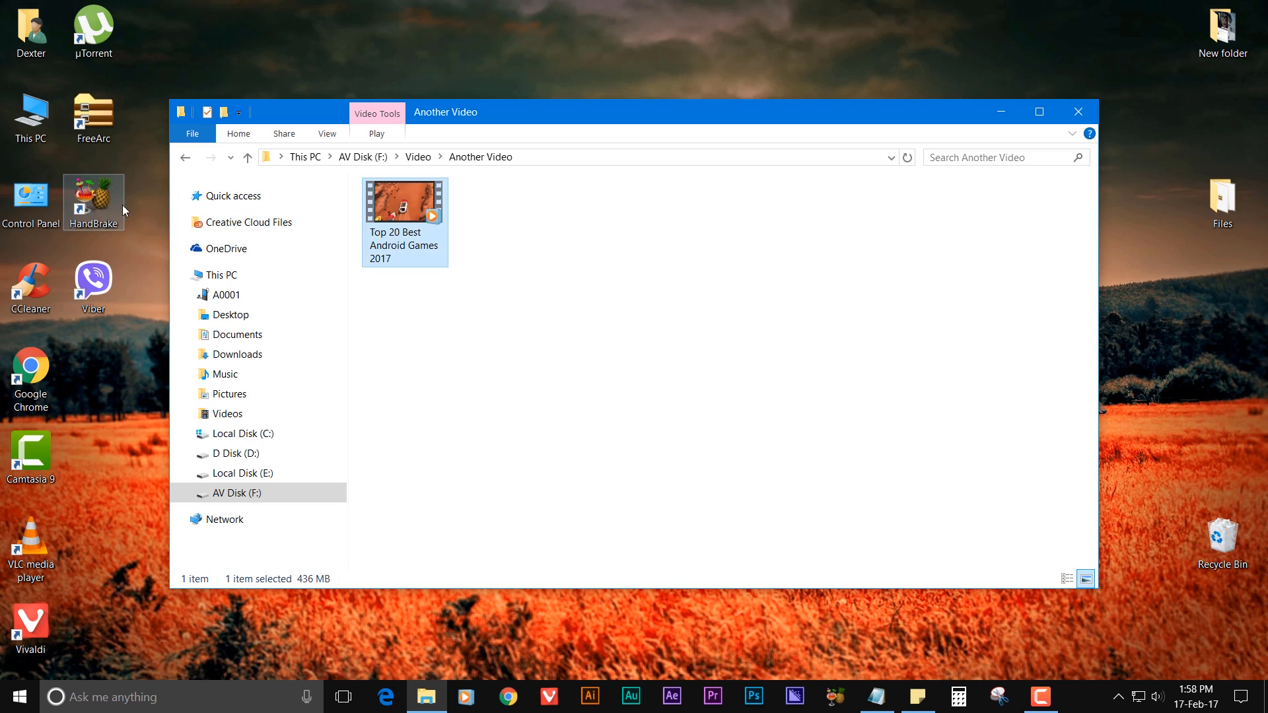
{"action": "mouse_move", "coordinate": [97, 206]}
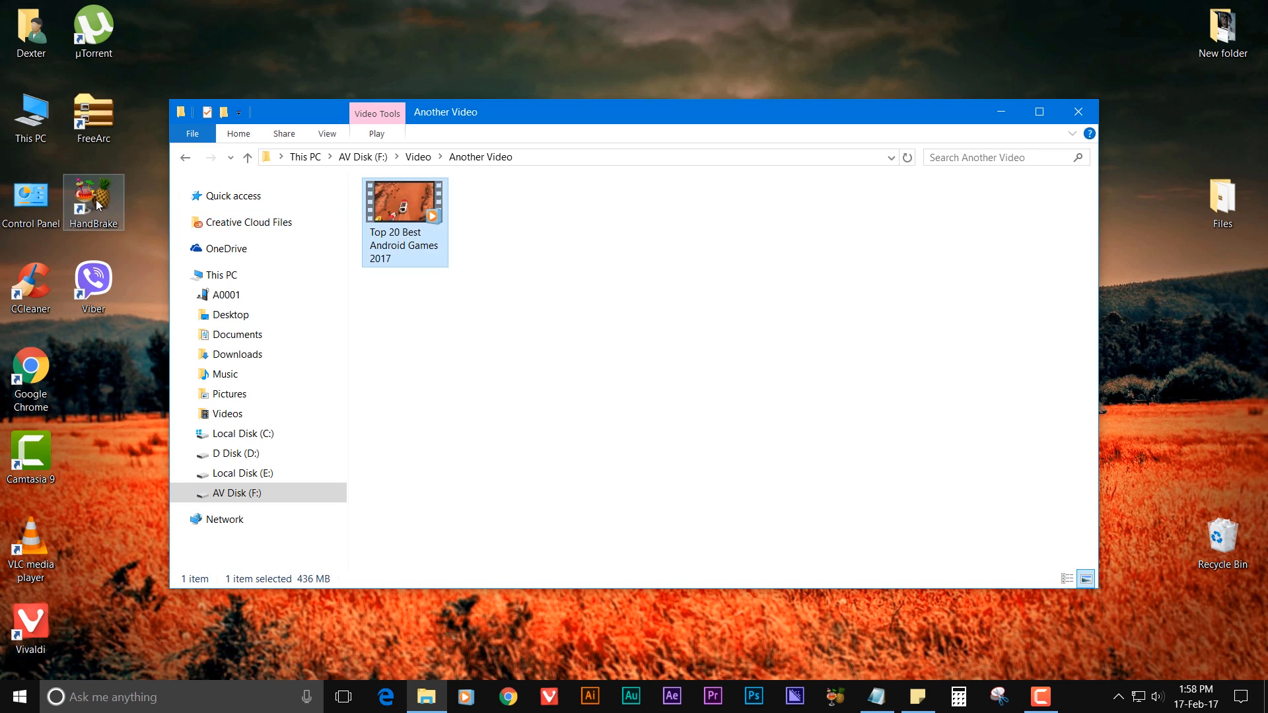
{"action": "mouse_move", "coordinate": [347, 236]}
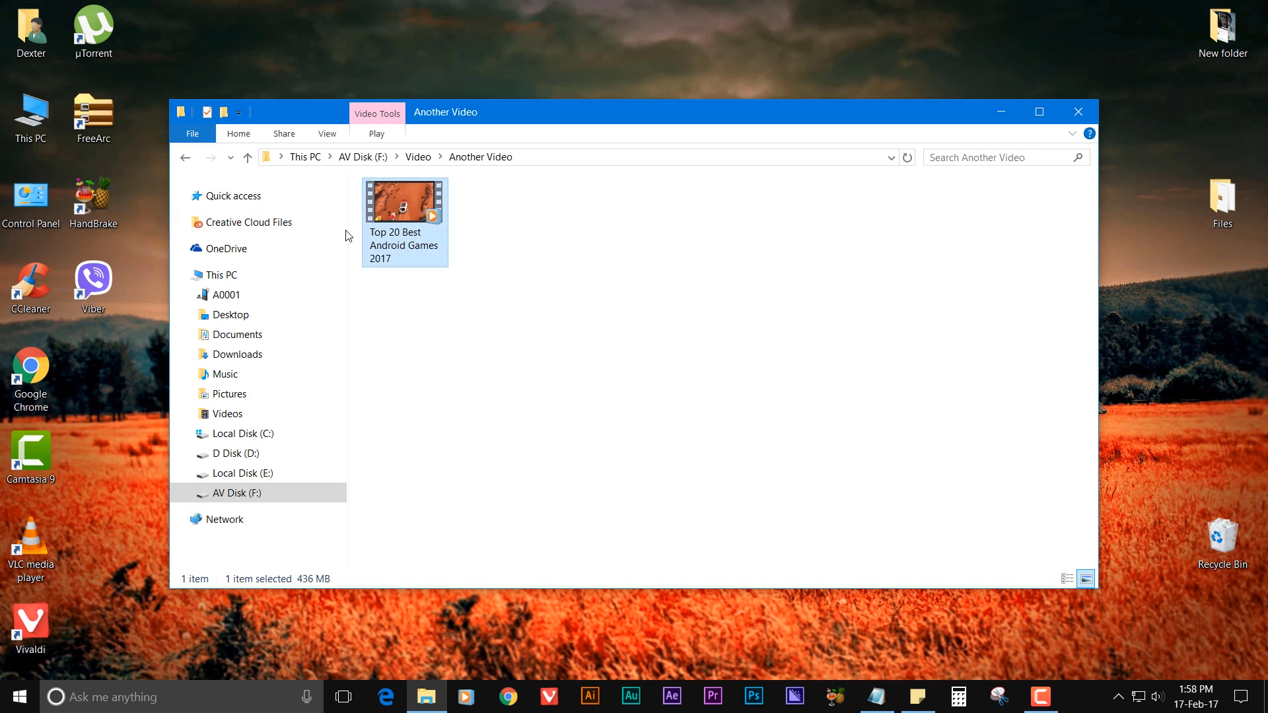
{"action": "mouse_move", "coordinate": [238, 226]}
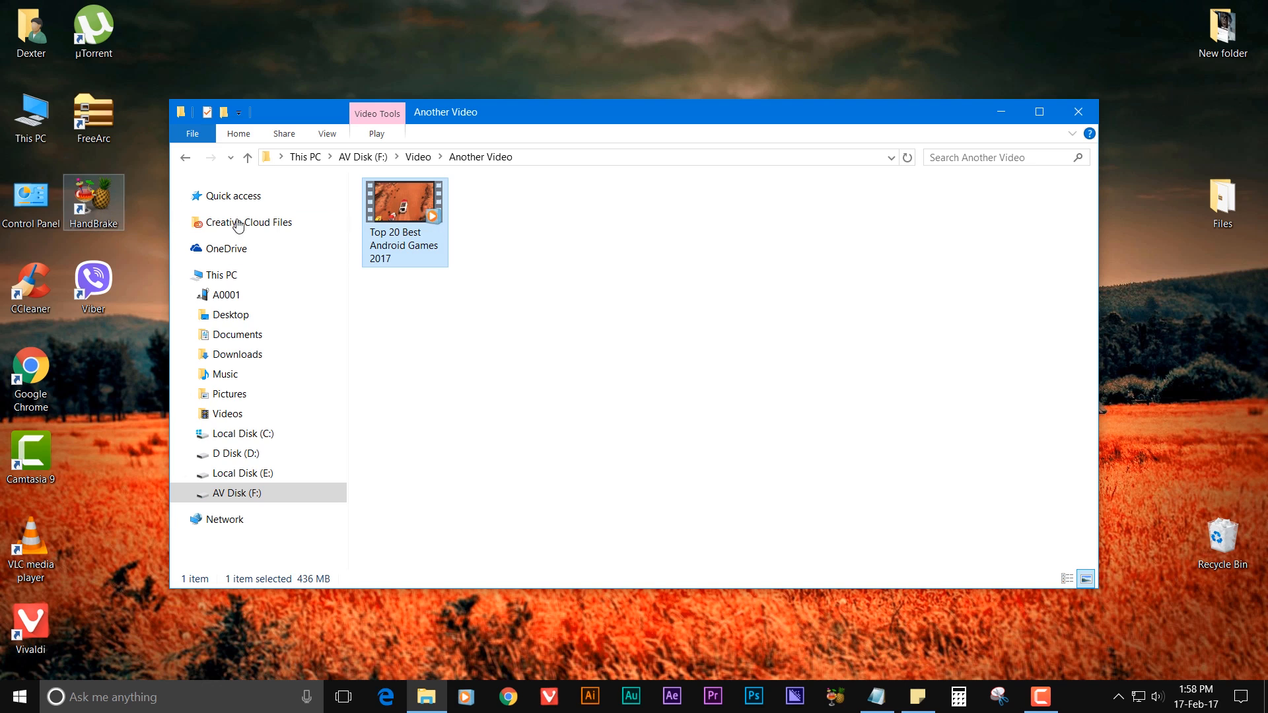
Archive the Top 20 Best Android Games 2017 MP4 with FreeArc at Maximum compression.
{"action": "right_click", "coordinate": [404, 198]}
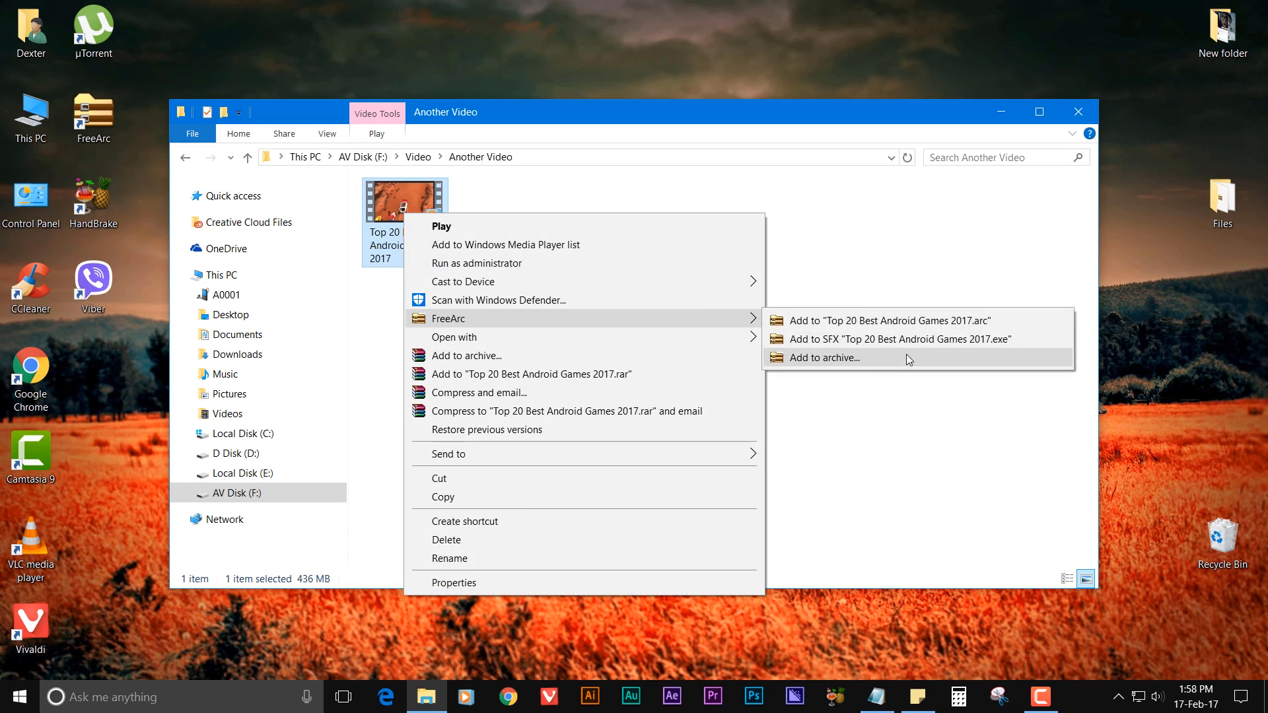
{"action": "left_click", "coordinate": [828, 357]}
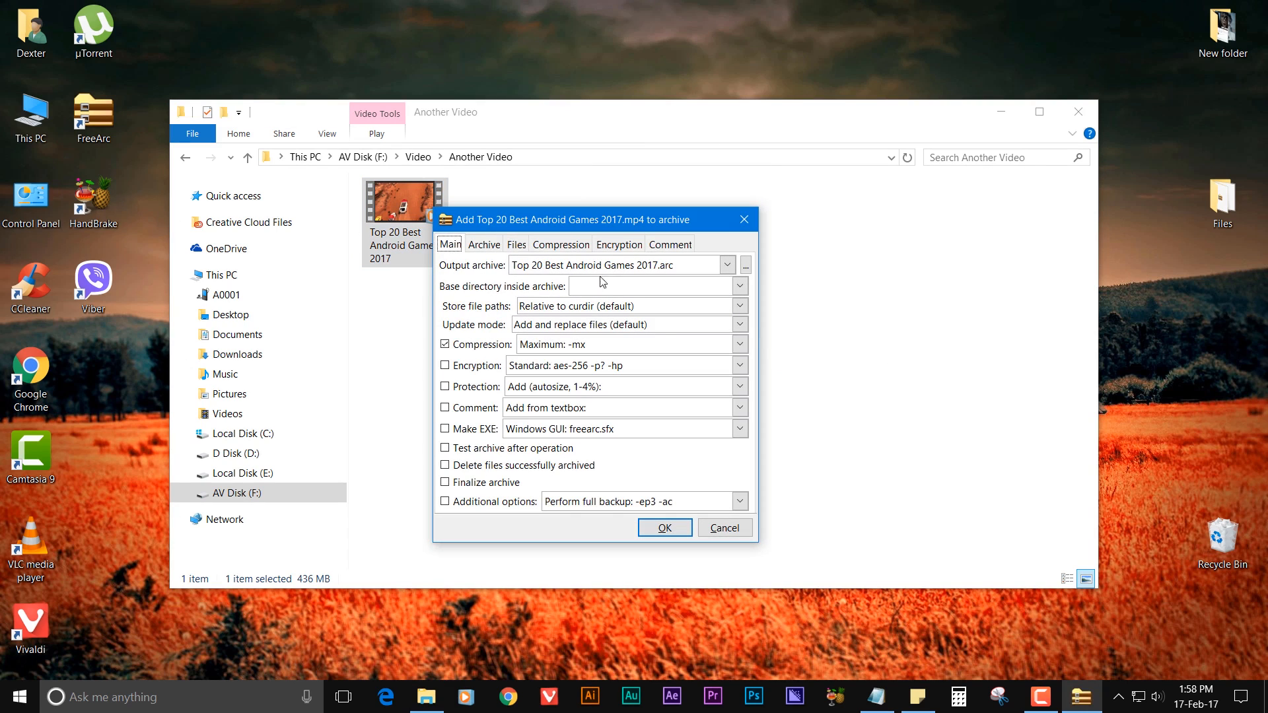
{"action": "left_click", "coordinate": [559, 245]}
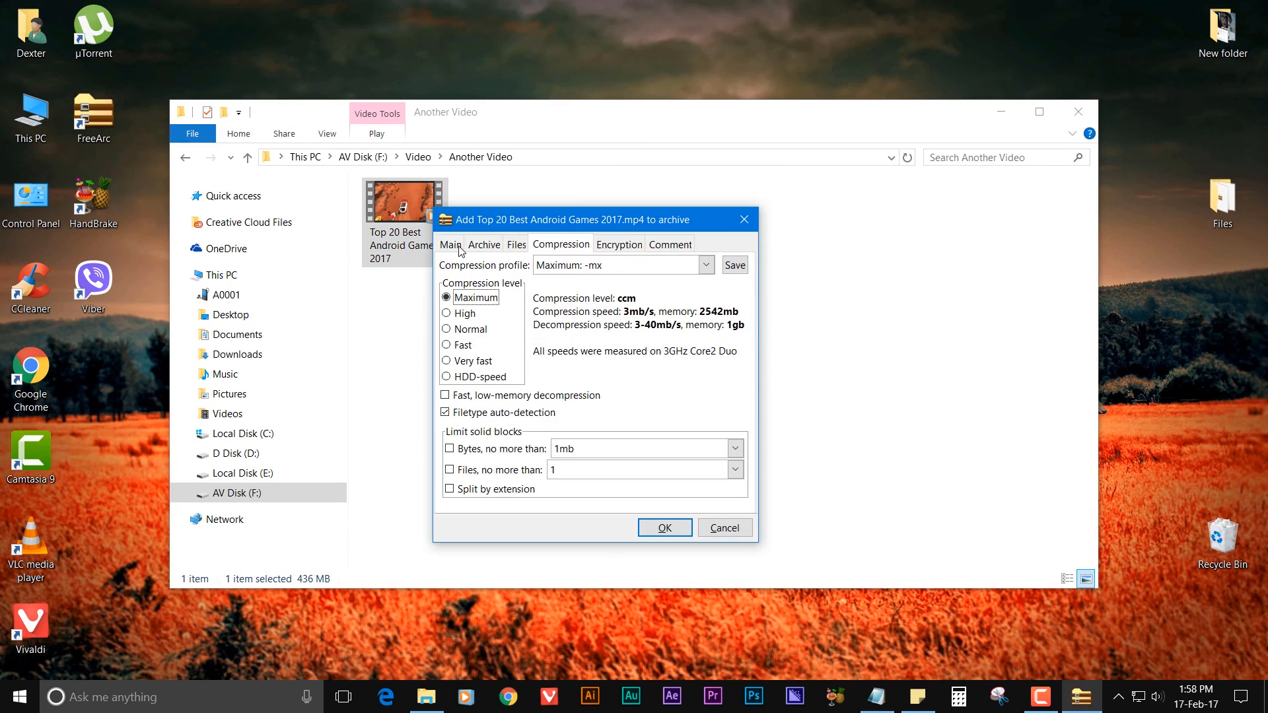
{"action": "left_click", "coordinate": [451, 245]}
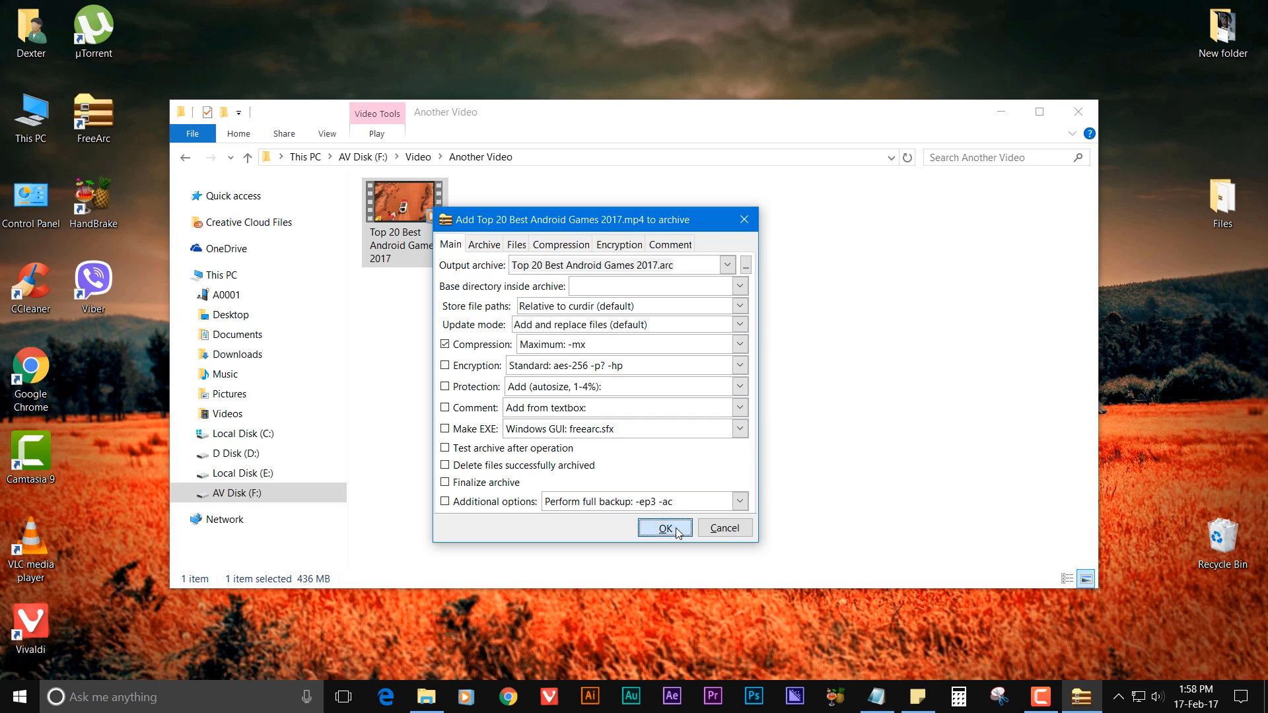
{"action": "left_click", "coordinate": [663, 527]}
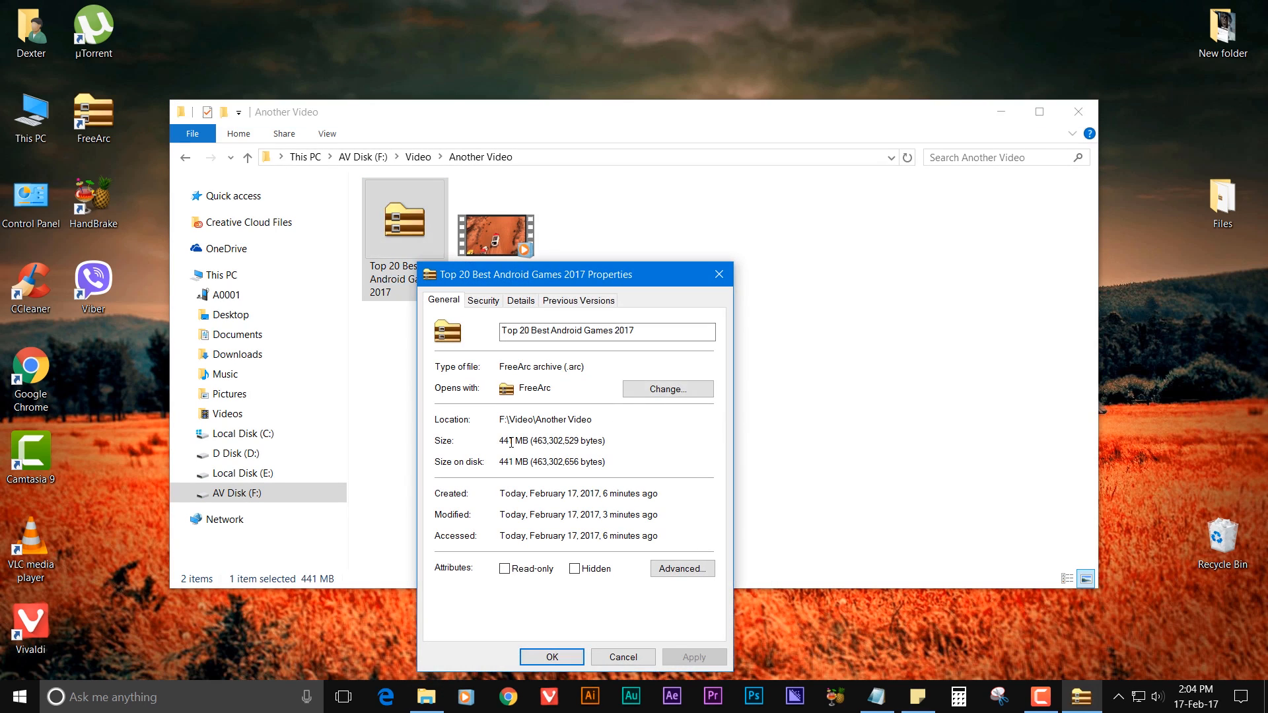
{"action": "mouse_move", "coordinate": [580, 281]}
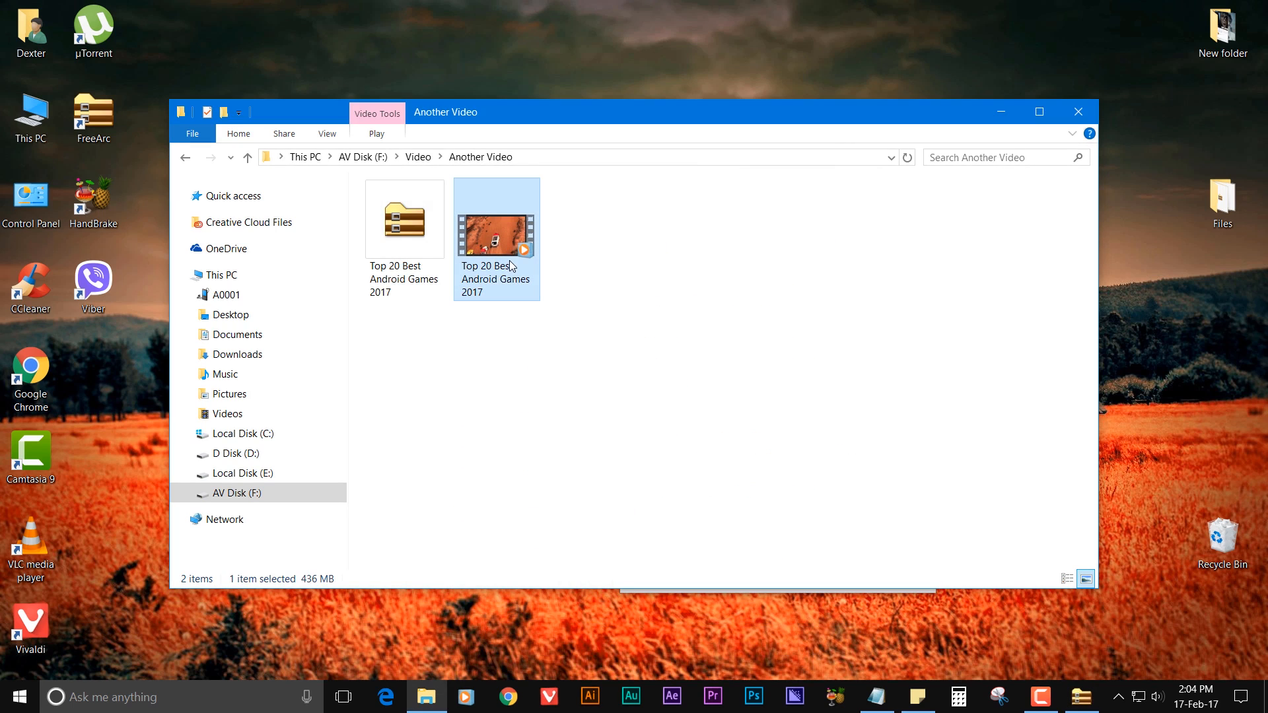
Clear the selection, leaving the 441 MB archive beside the 436 MB video.
{"action": "left_click", "coordinate": [768, 262]}
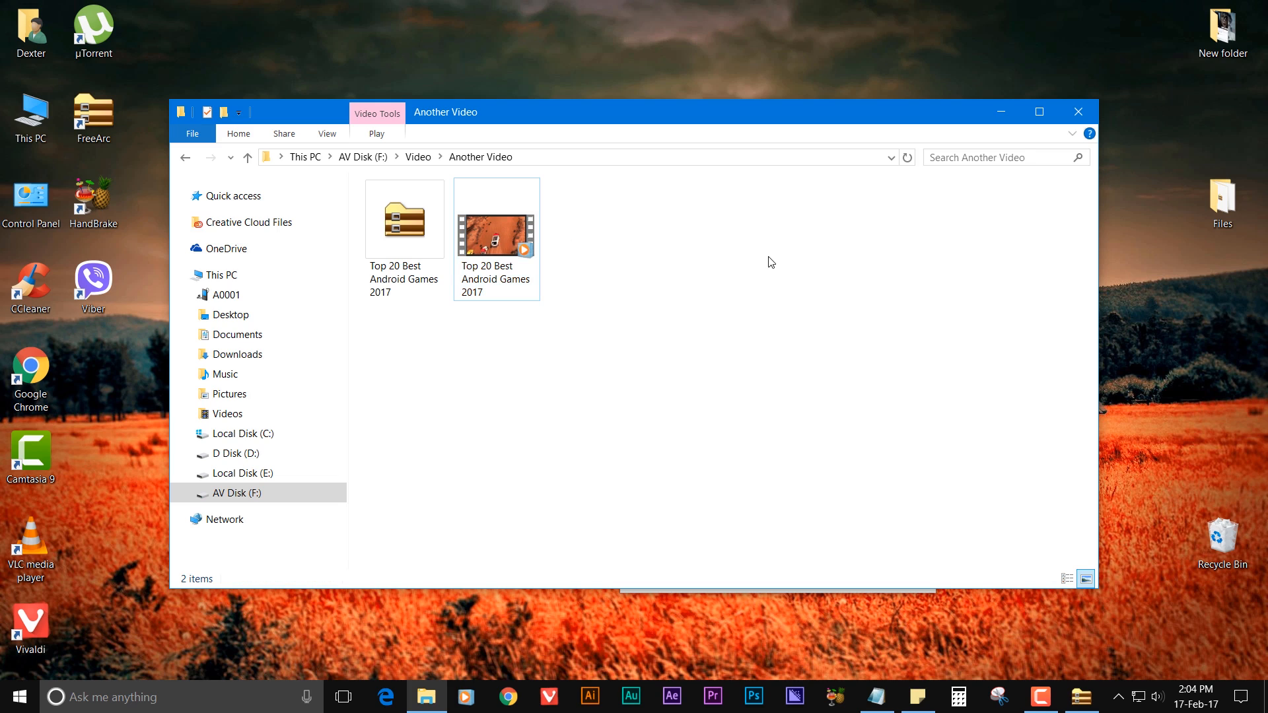
{"action": "mouse_move", "coordinate": [646, 308]}
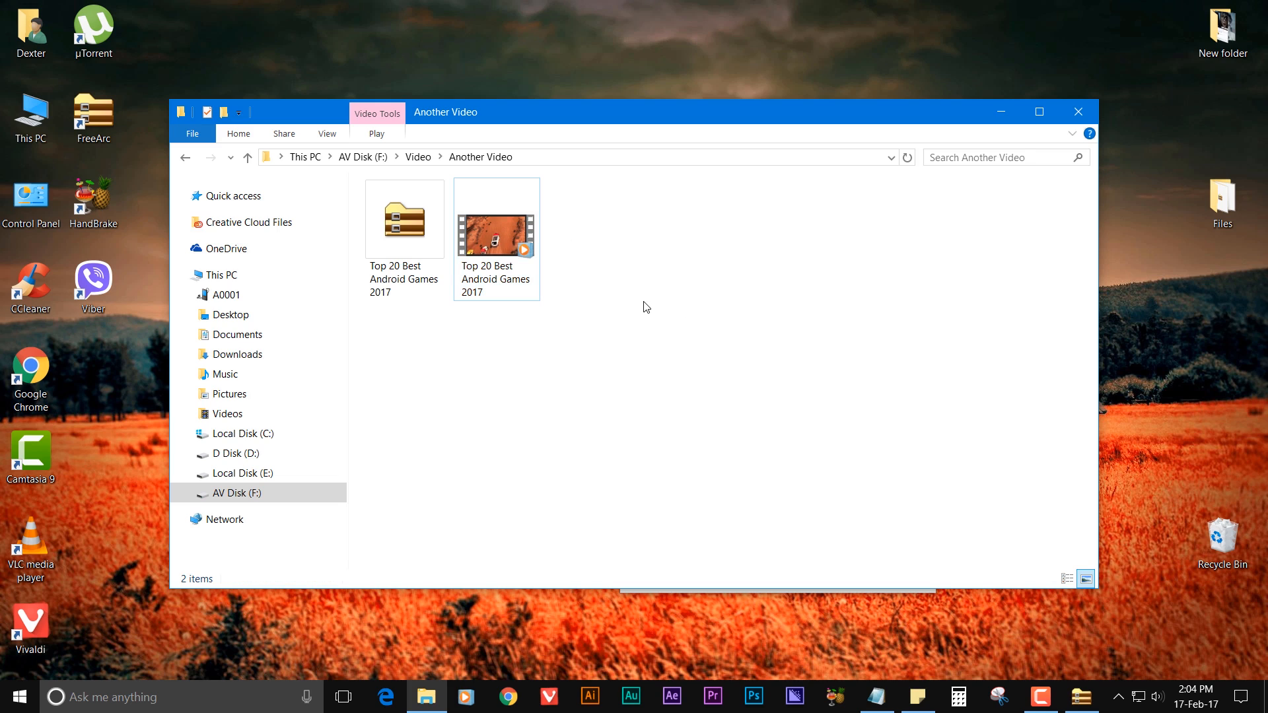
{"action": "mouse_move", "coordinate": [628, 267]}
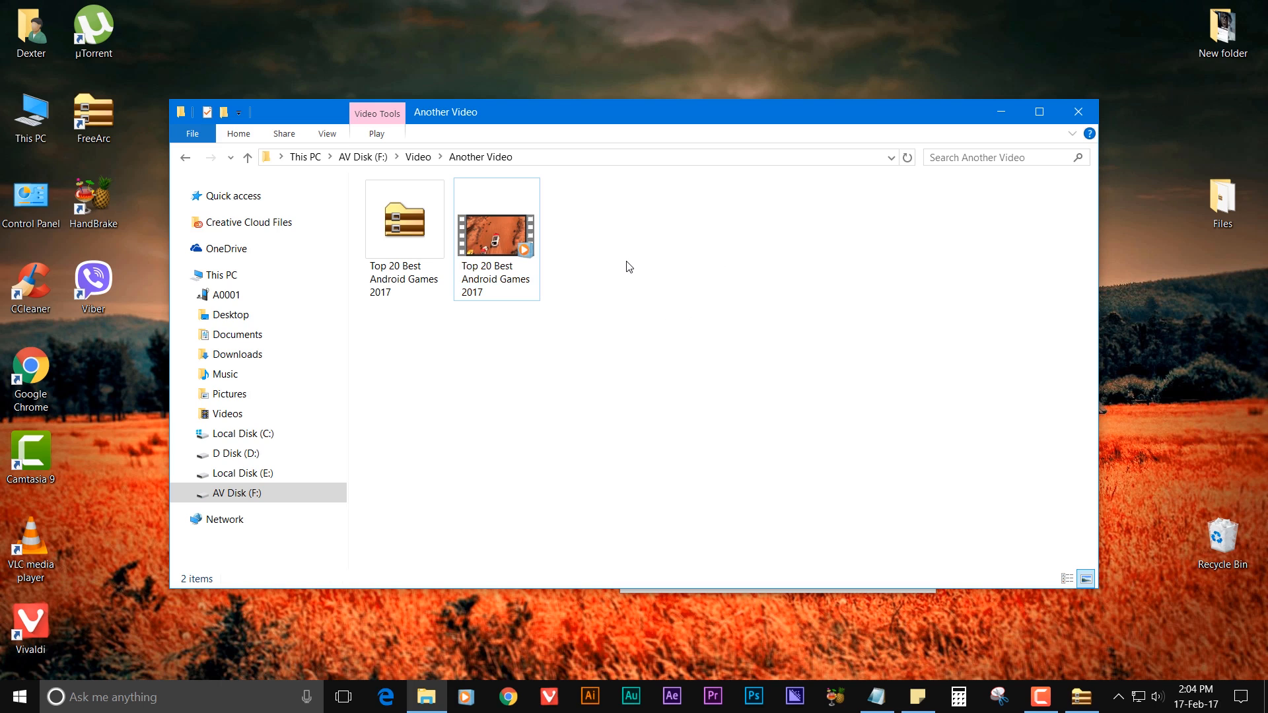
{"action": "mouse_move", "coordinate": [1105, 204]}
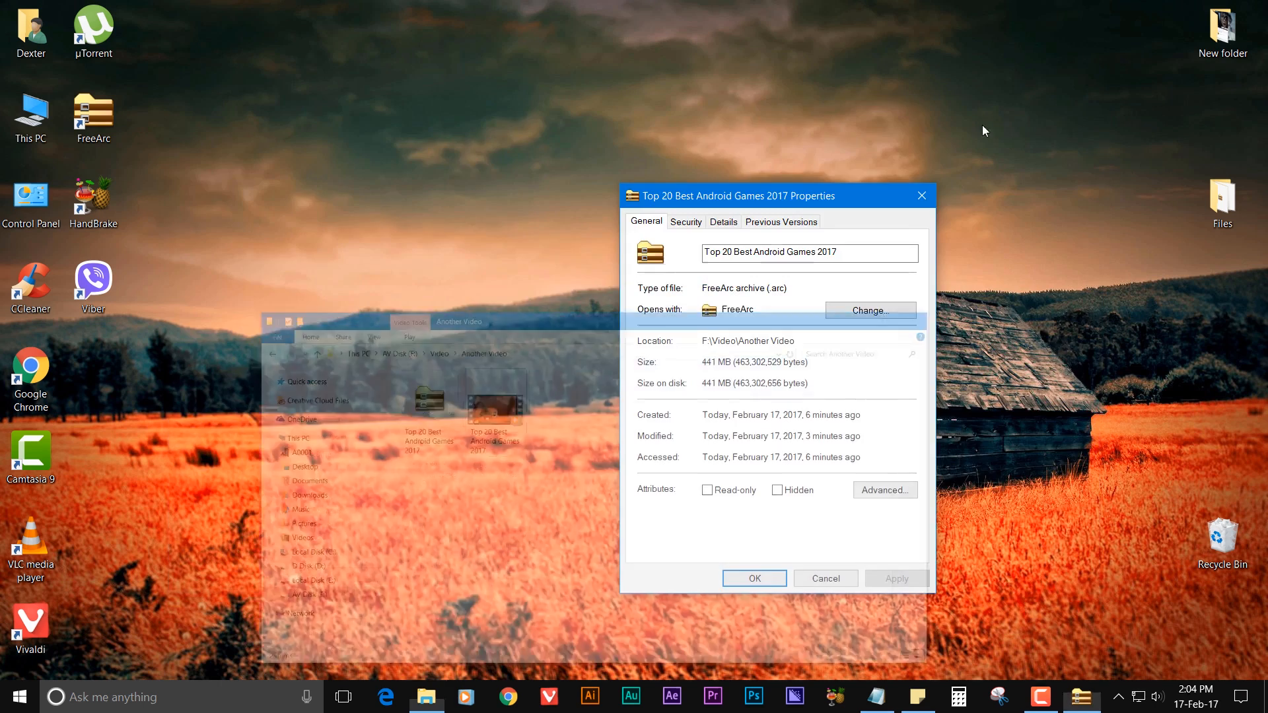
Send the Adobe After Effects CC 2017 folder to a FreeArc archive at Maximum compression.
{"action": "left_click", "coordinate": [825, 578]}
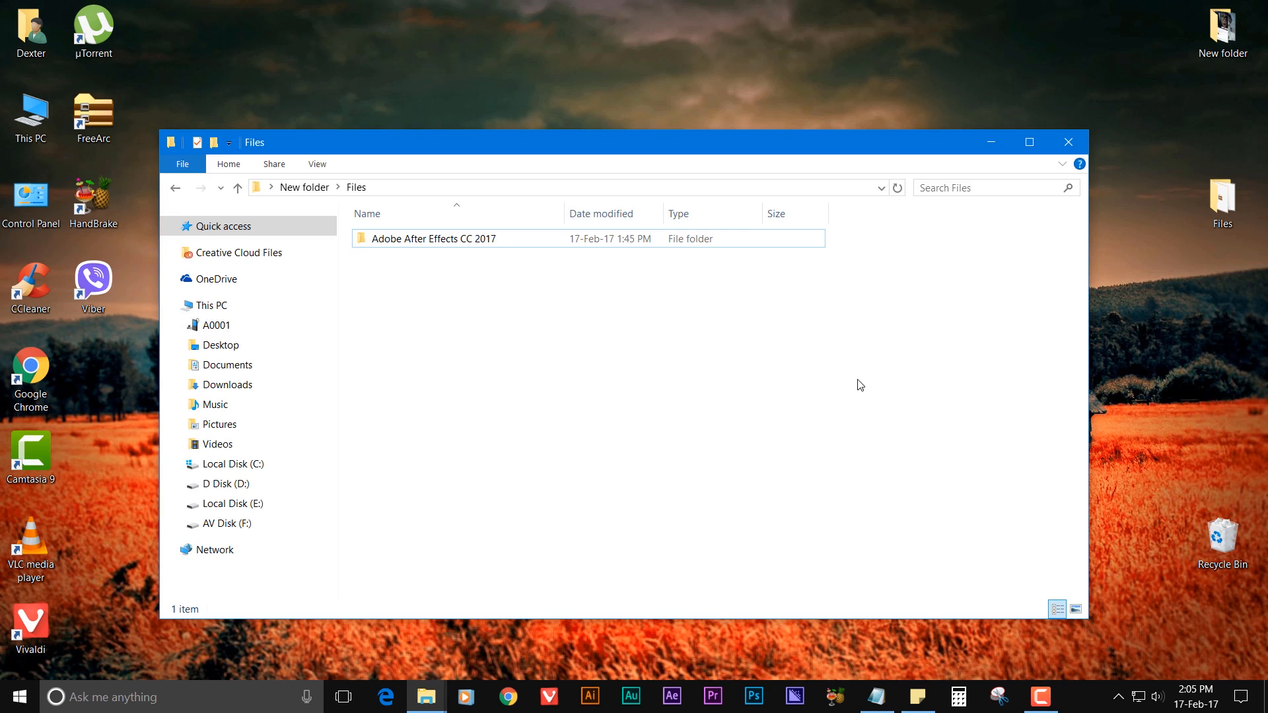
{"action": "left_click", "coordinate": [434, 239]}
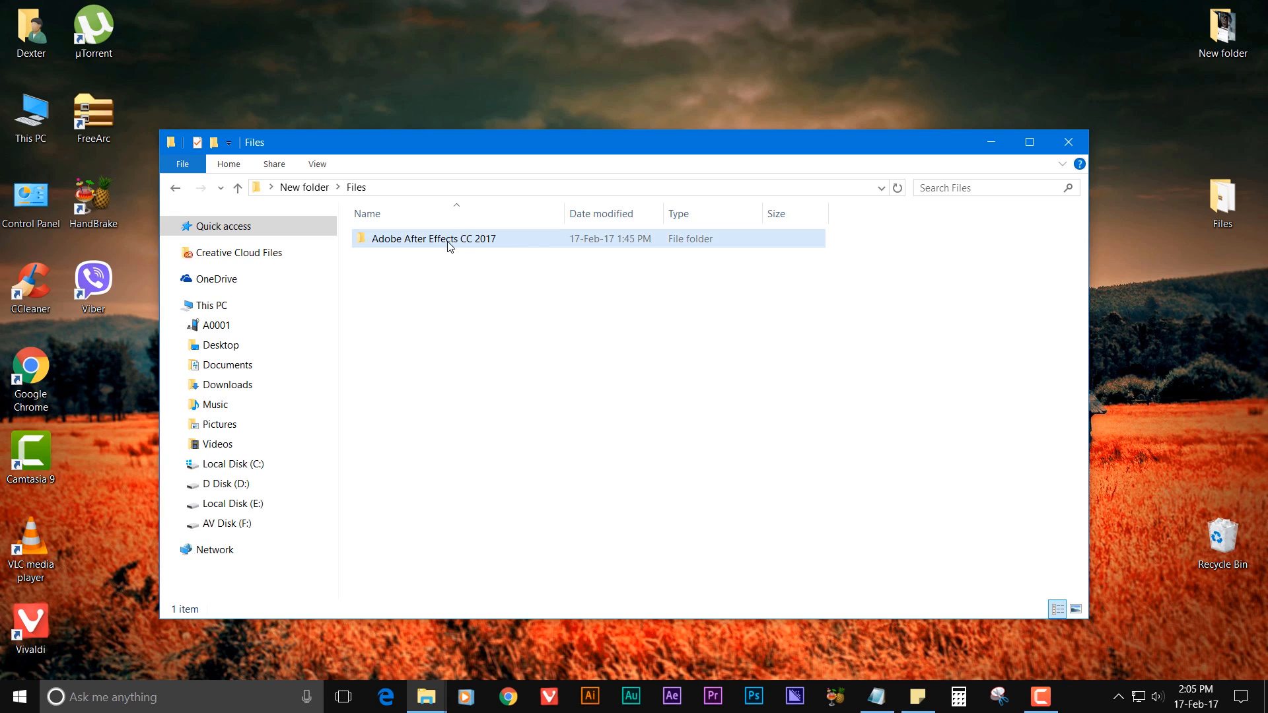
{"action": "left_click", "coordinate": [432, 239]}
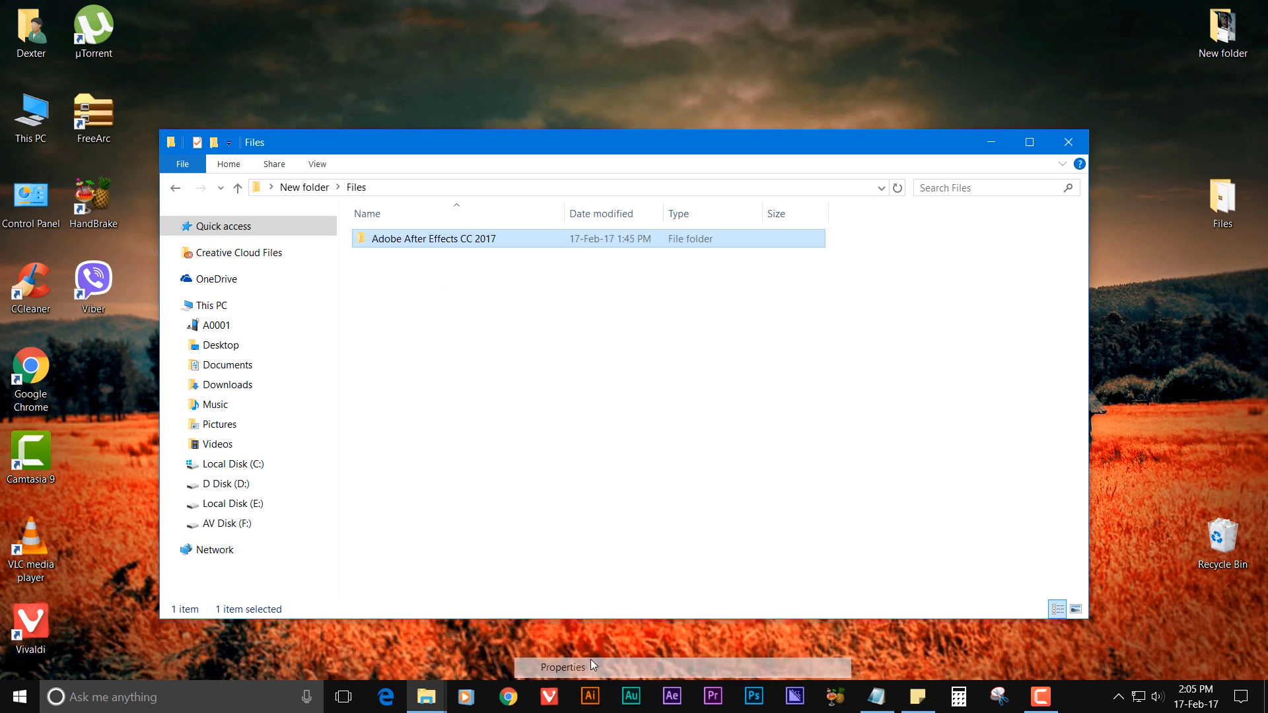
{"action": "left_click", "coordinate": [561, 666]}
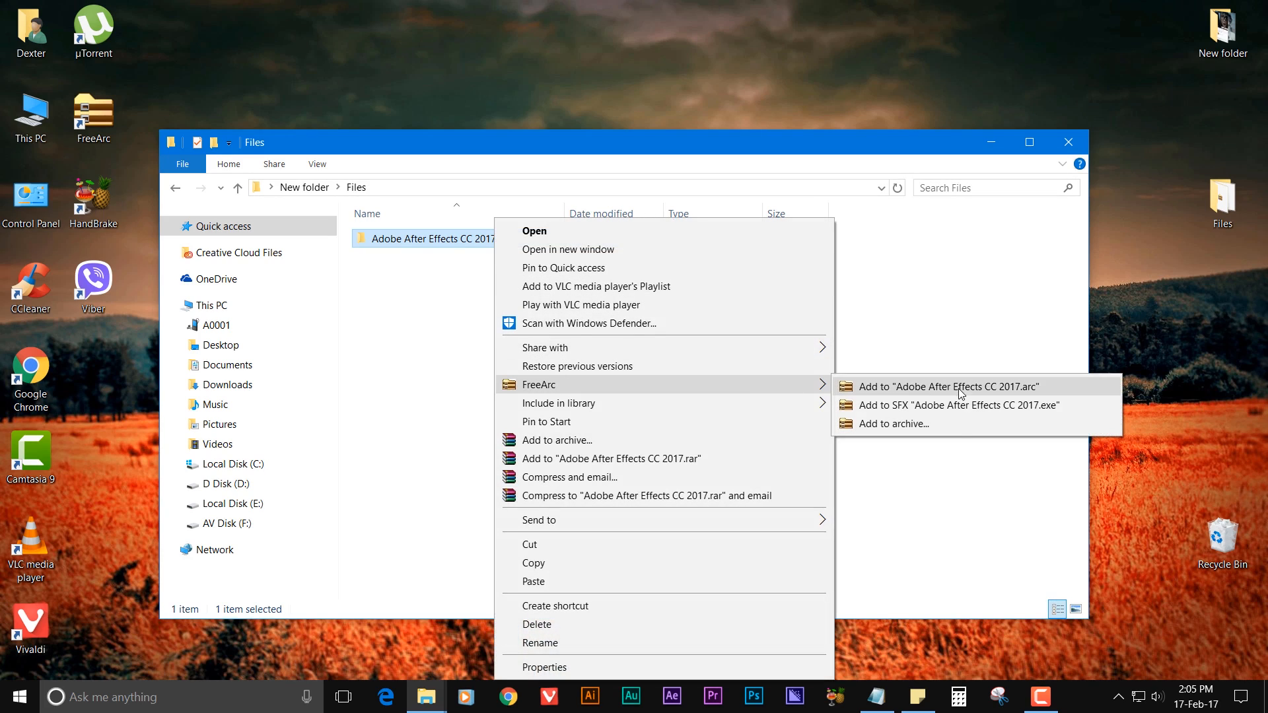
{"action": "left_click", "coordinate": [890, 423]}
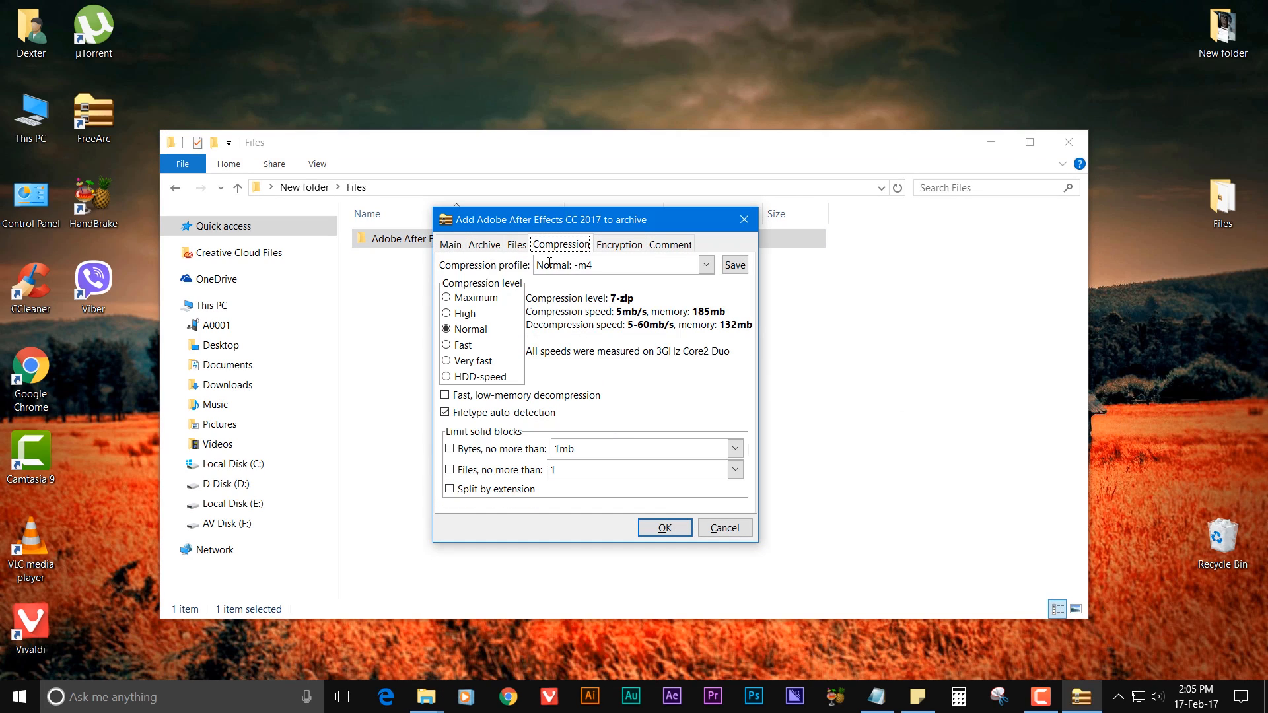
{"action": "left_click", "coordinate": [450, 244]}
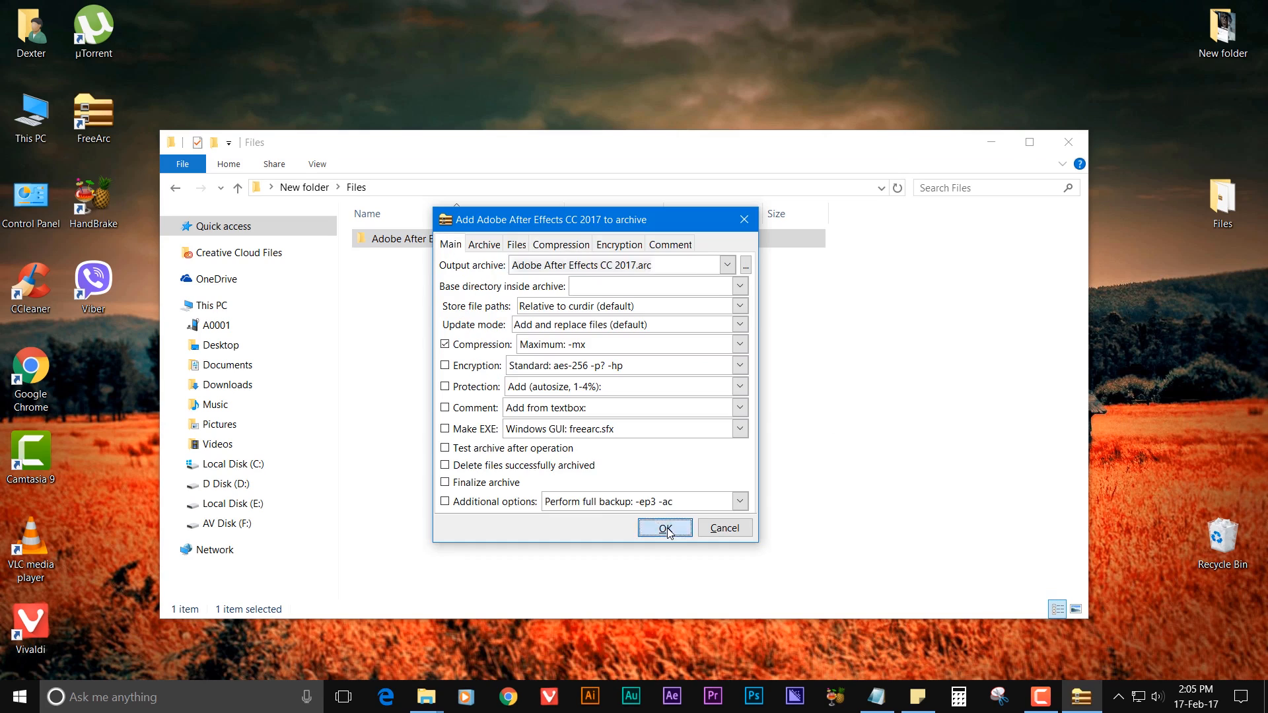
{"action": "left_click", "coordinate": [664, 527]}
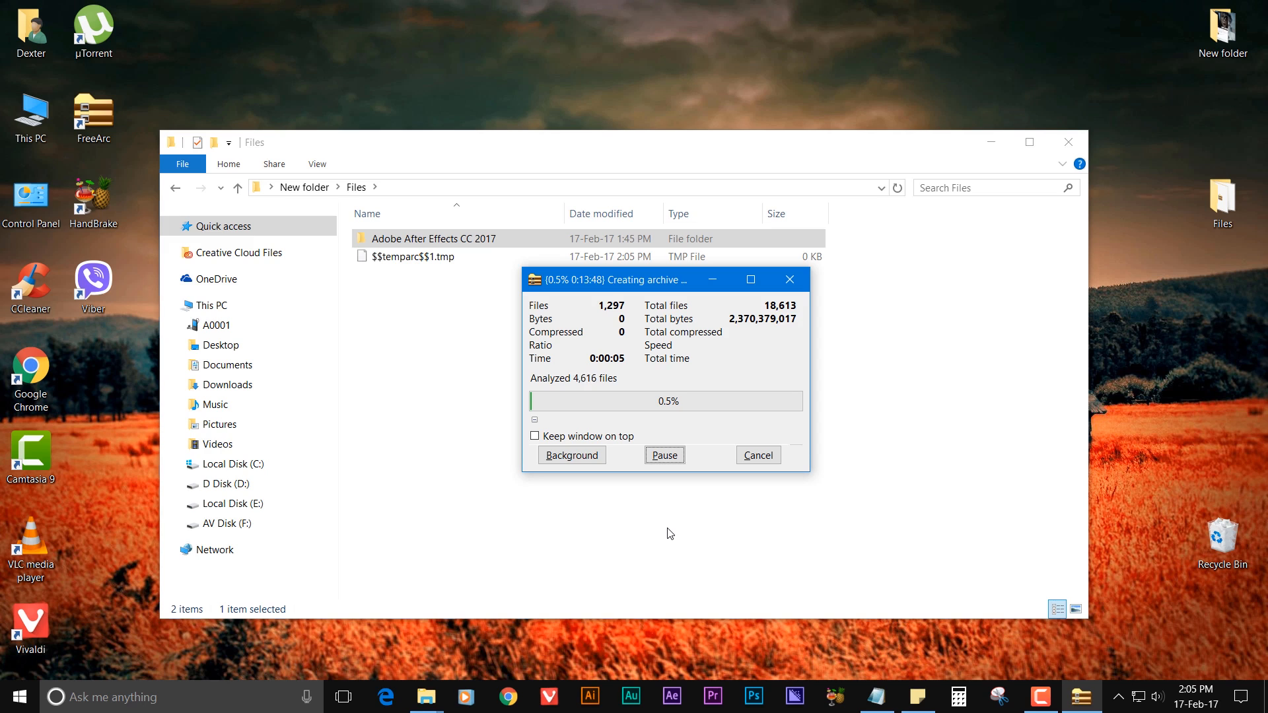
Compare Properties sizes: the archive is 569 MB, the After Effects folder 2.20 GB.
{"action": "right_click", "coordinate": [433, 256]}
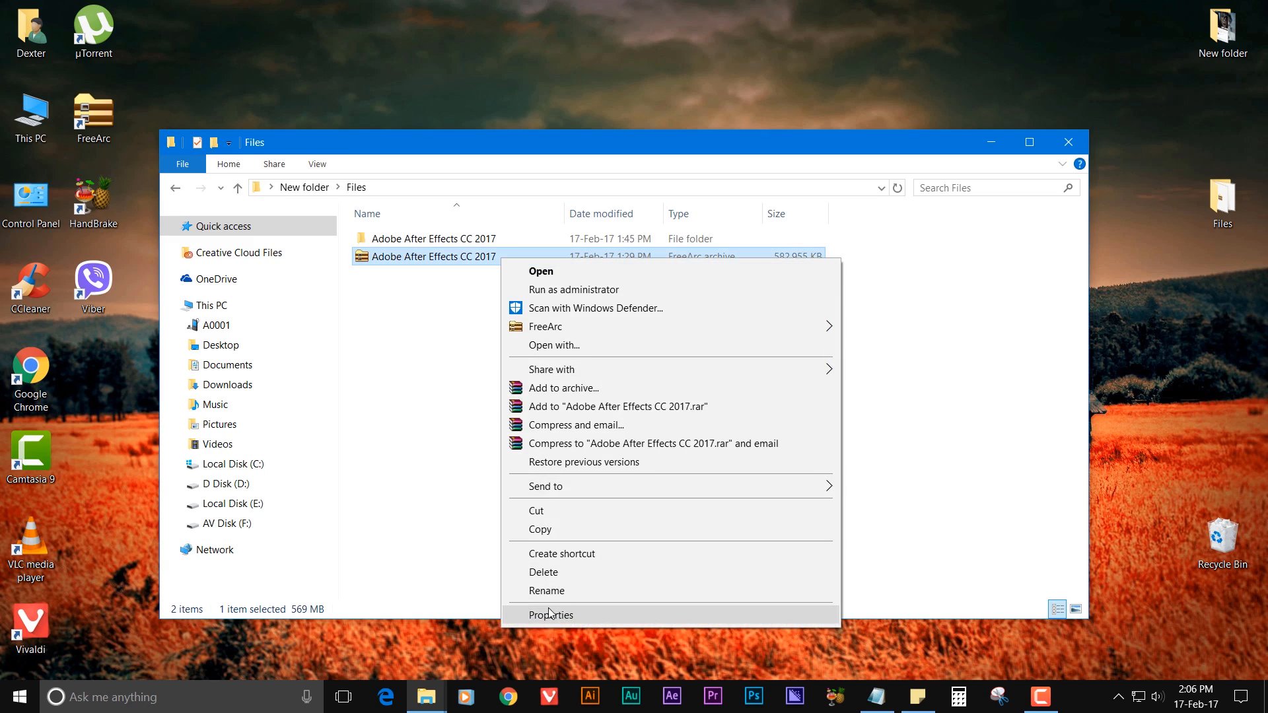
{"action": "left_click", "coordinate": [551, 615]}
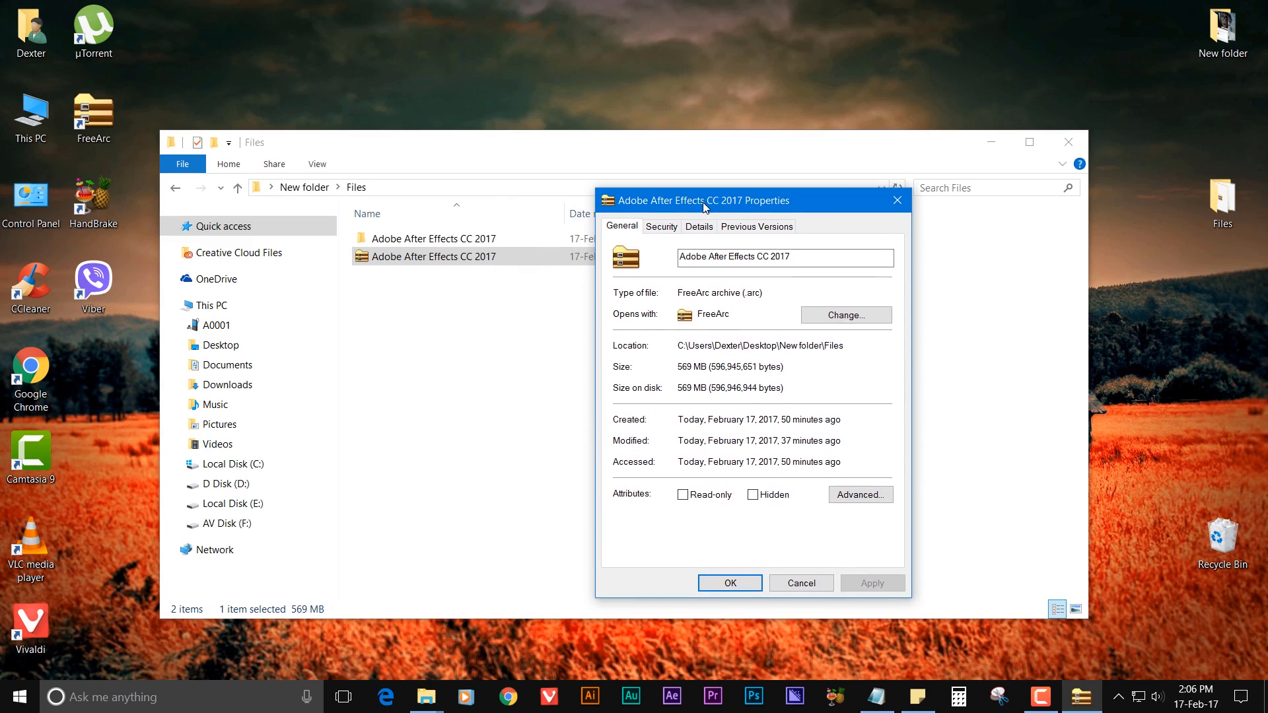
{"action": "double_click", "coordinate": [684, 366]}
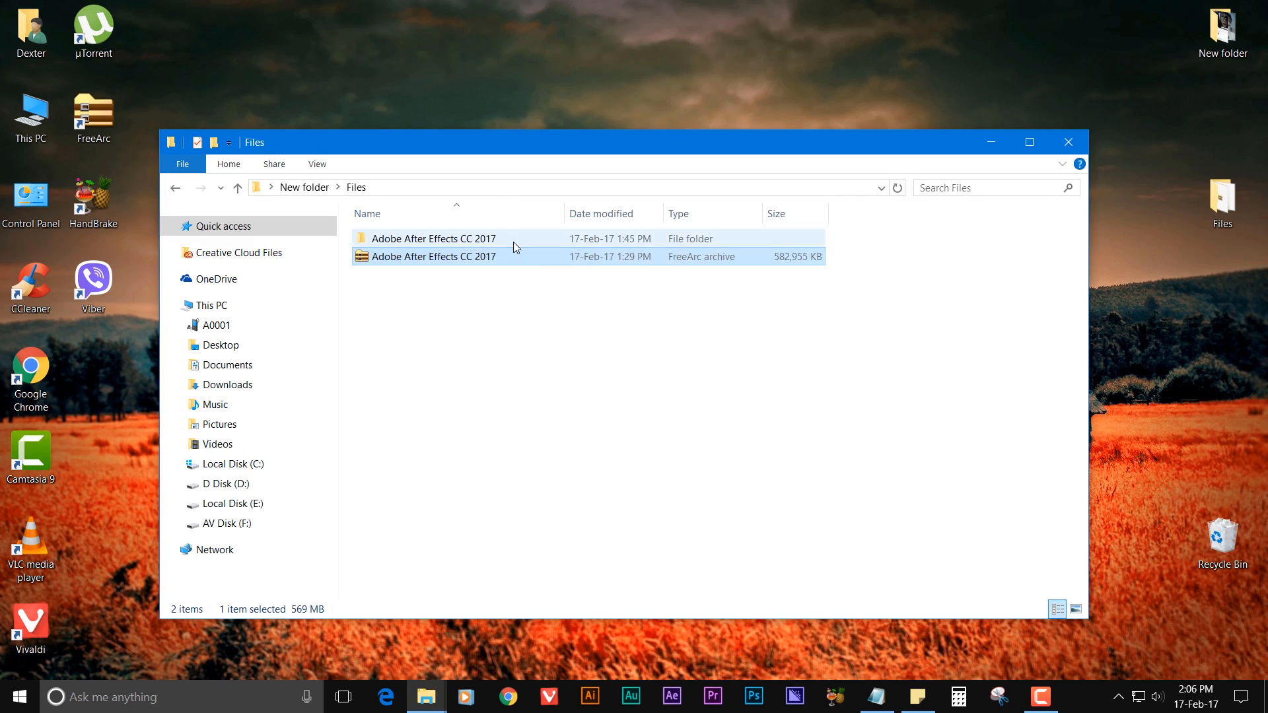
{"action": "right_click", "coordinate": [433, 237]}
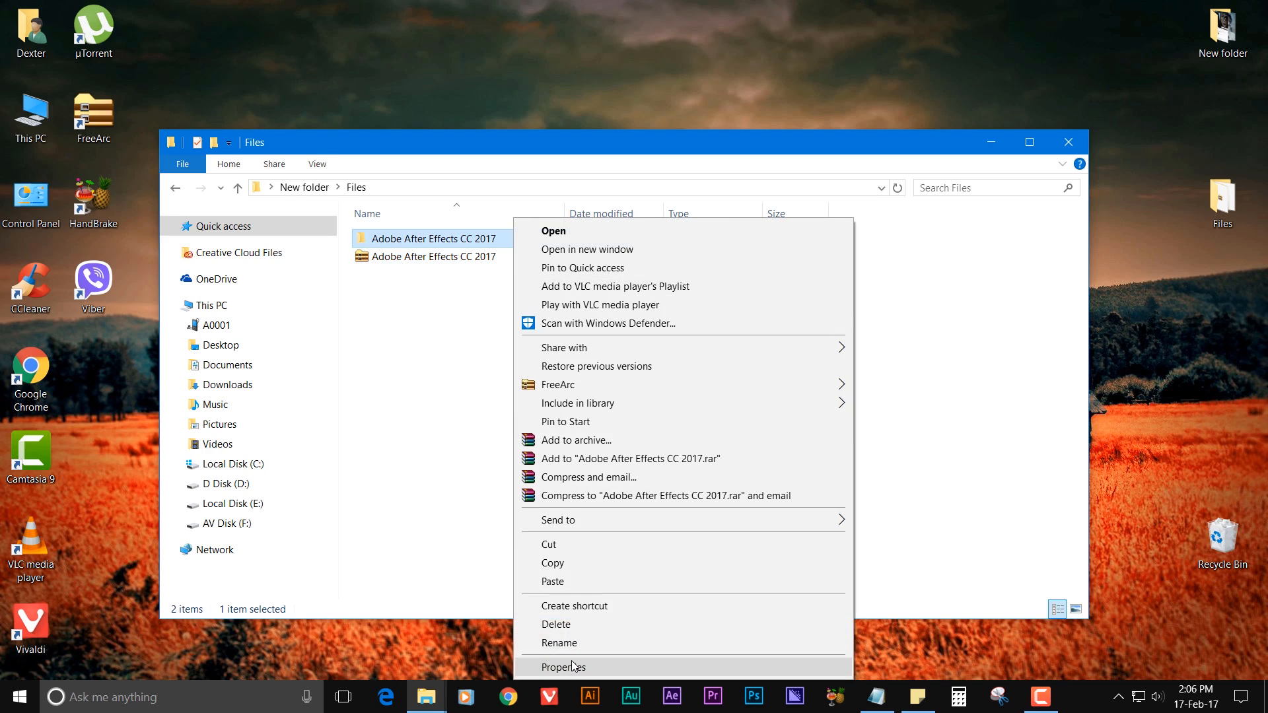
{"action": "left_click", "coordinate": [562, 667]}
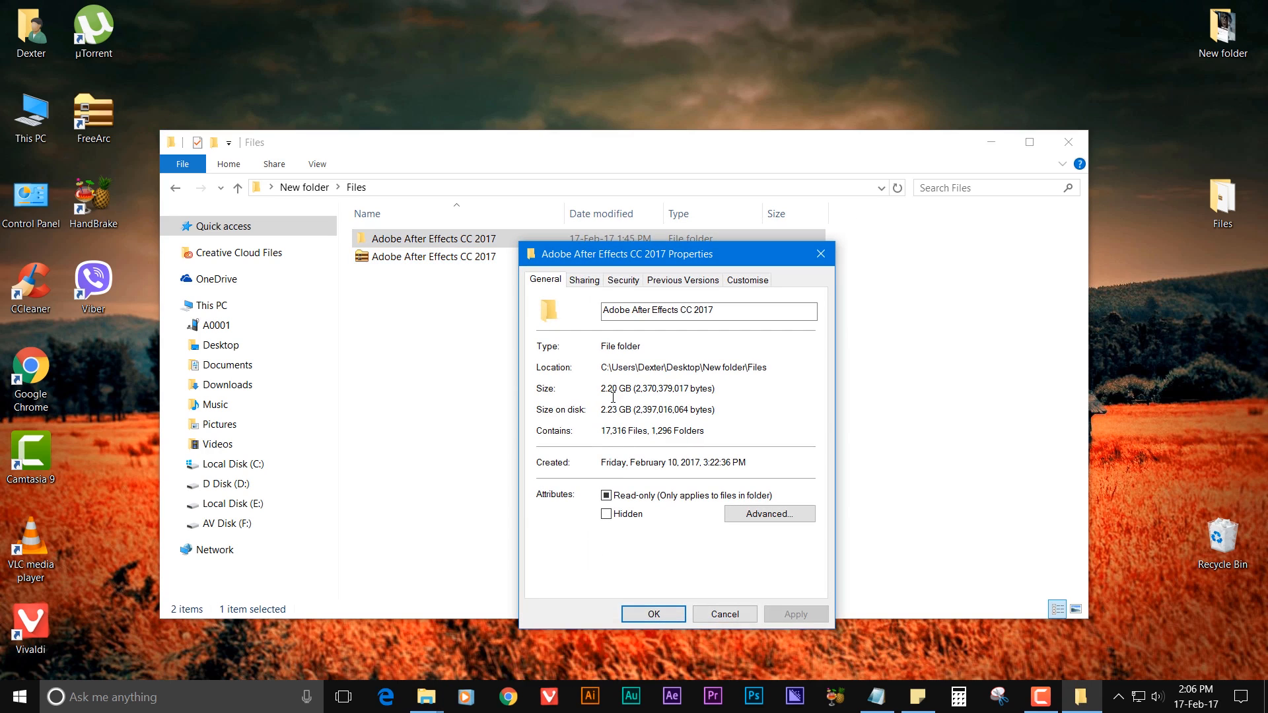